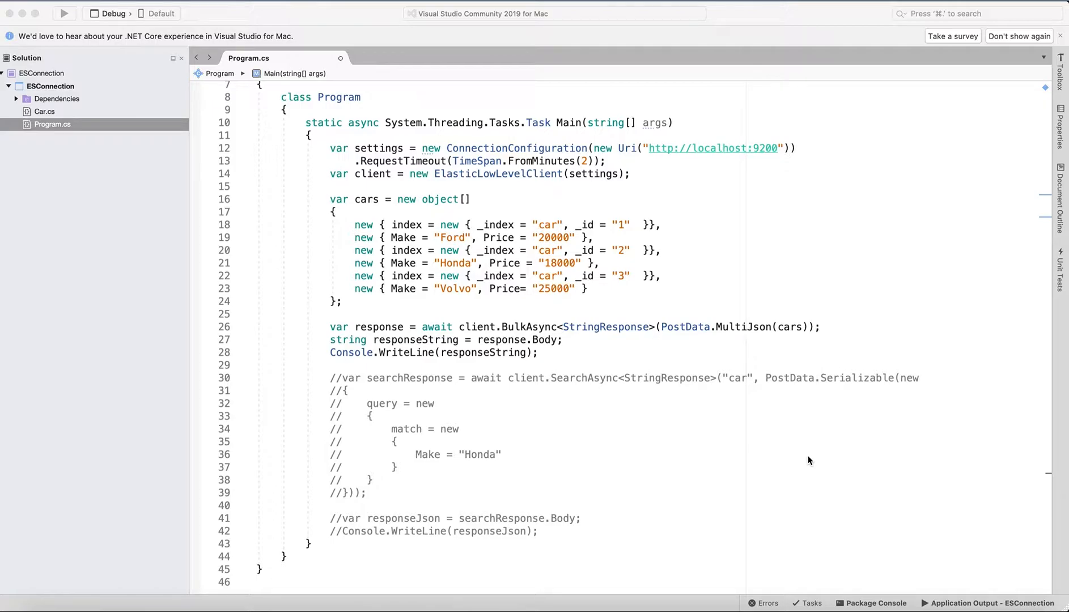
pyautogui.moveTo(659, 344)
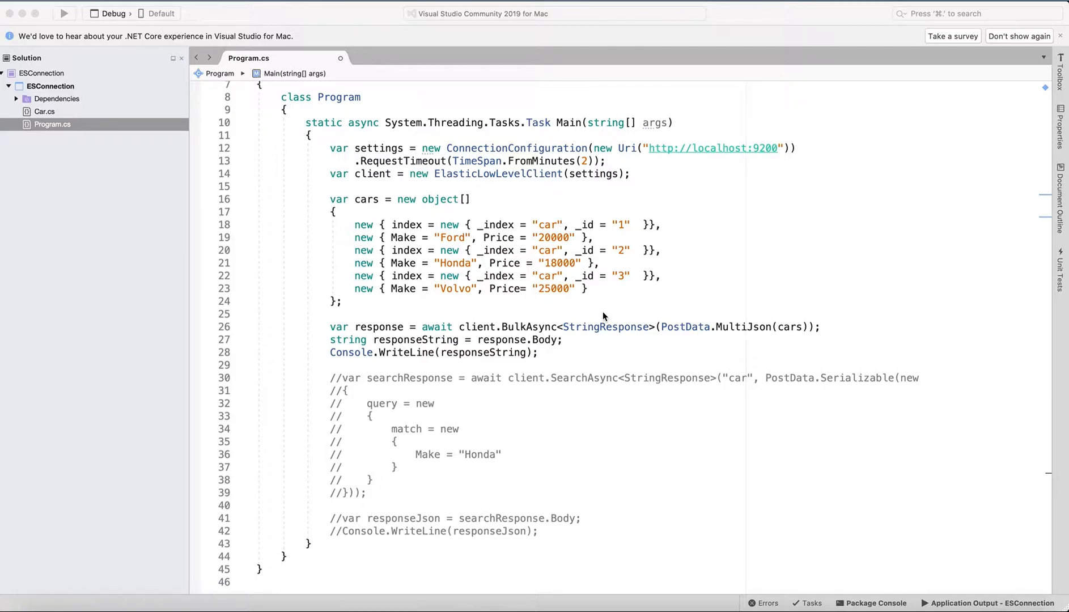
pyautogui.moveTo(523, 231)
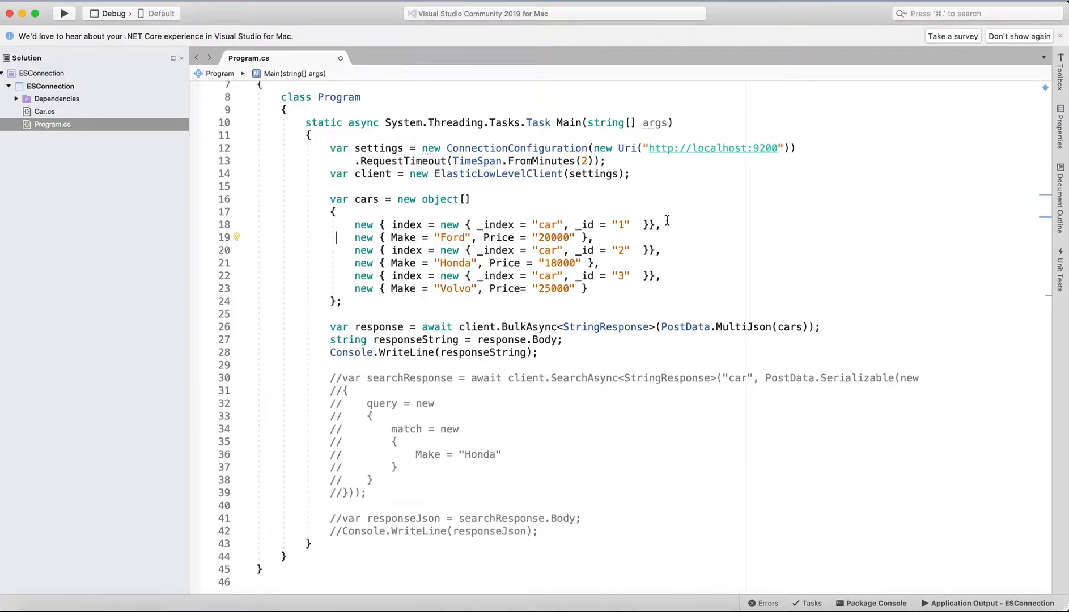
pyautogui.moveTo(696, 253)
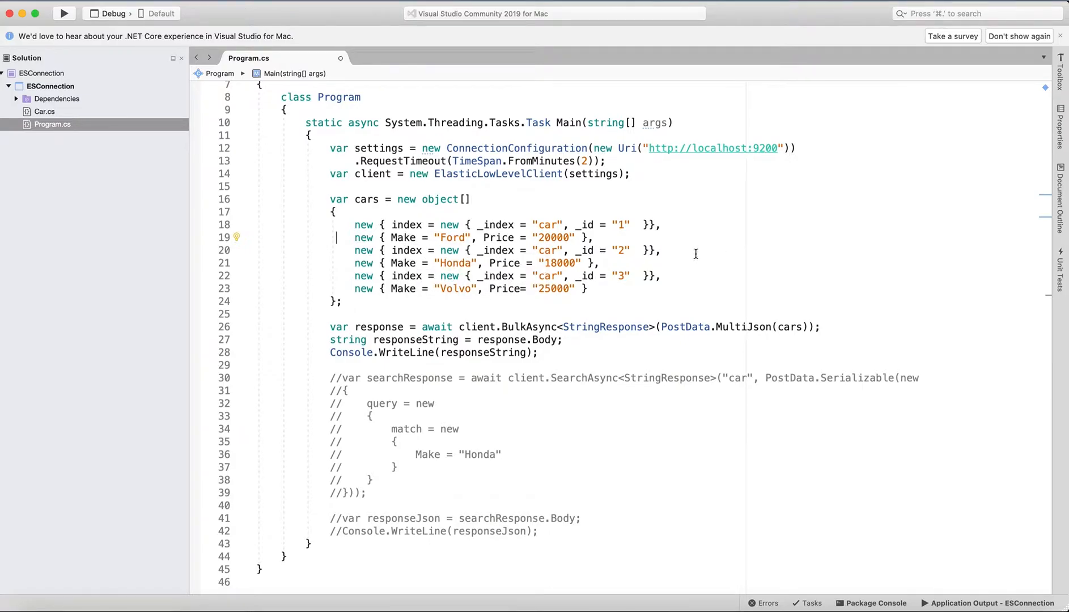
pyautogui.moveTo(497, 238)
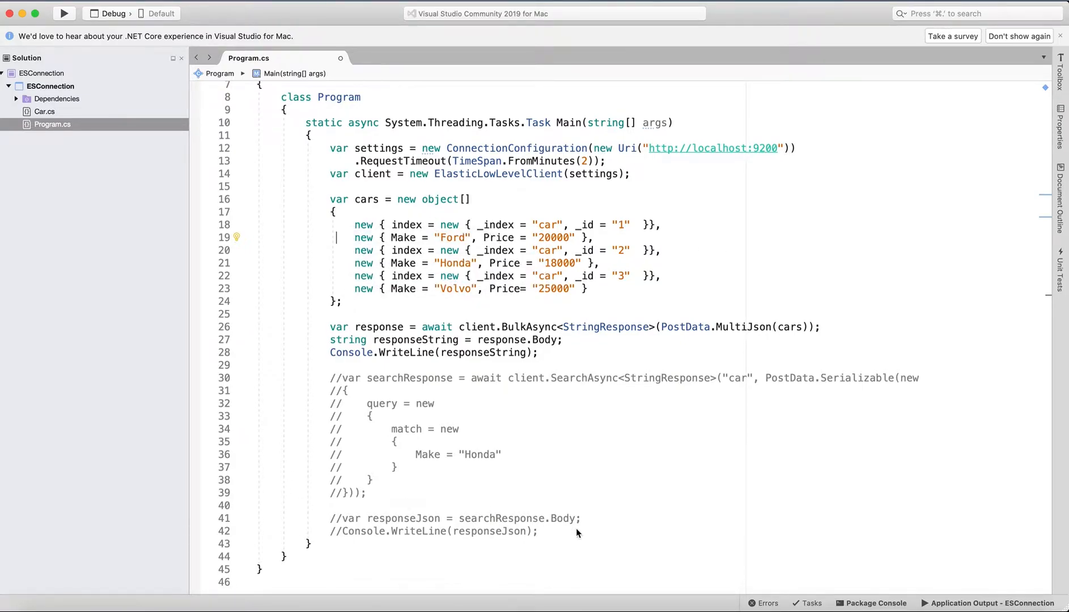
# - Bring up the Elasticsearch 7.4 Bulk API reference in Safari
pyautogui.click(149, 594)
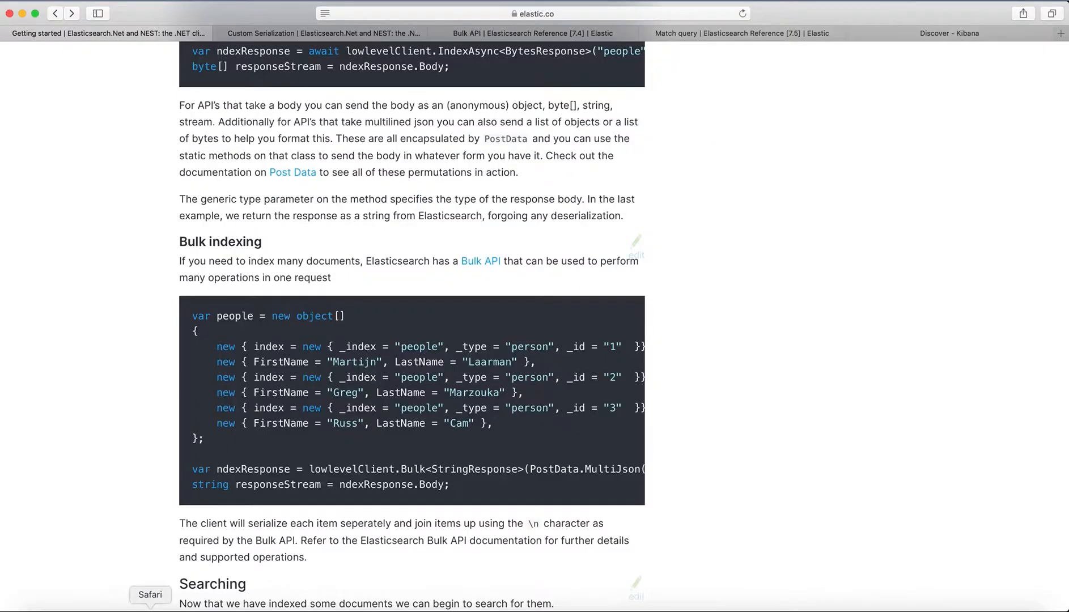
pyautogui.click(534, 33)
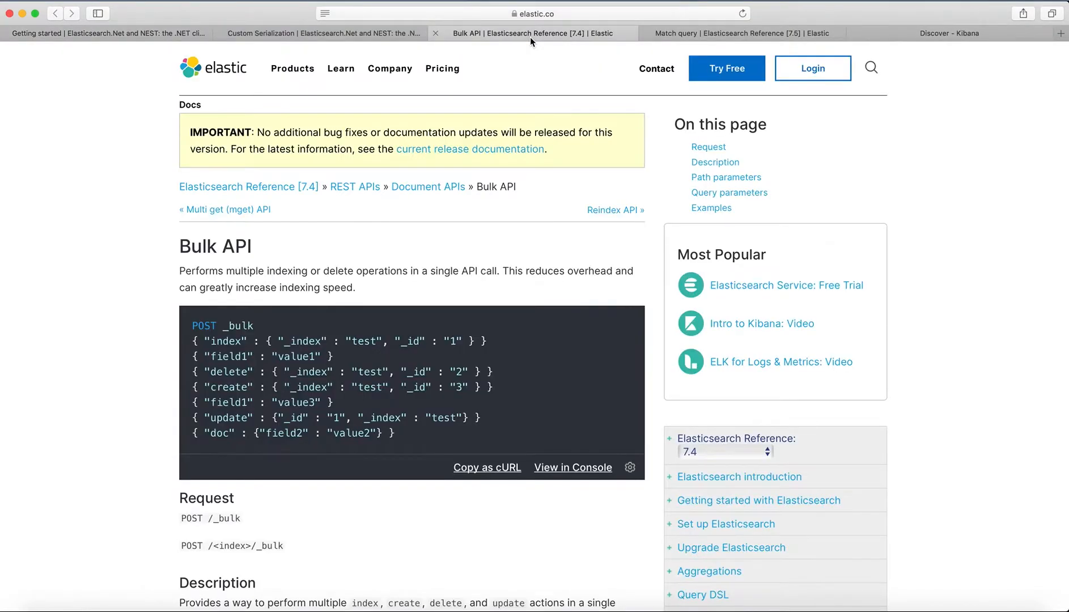
pyautogui.moveTo(307, 259)
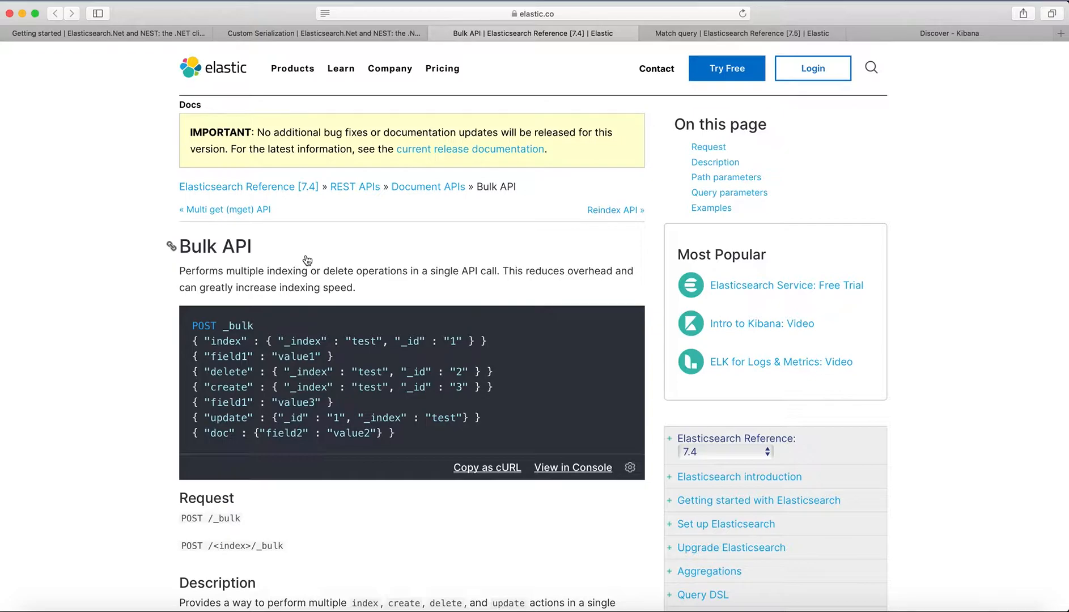
pyautogui.moveTo(199, 358)
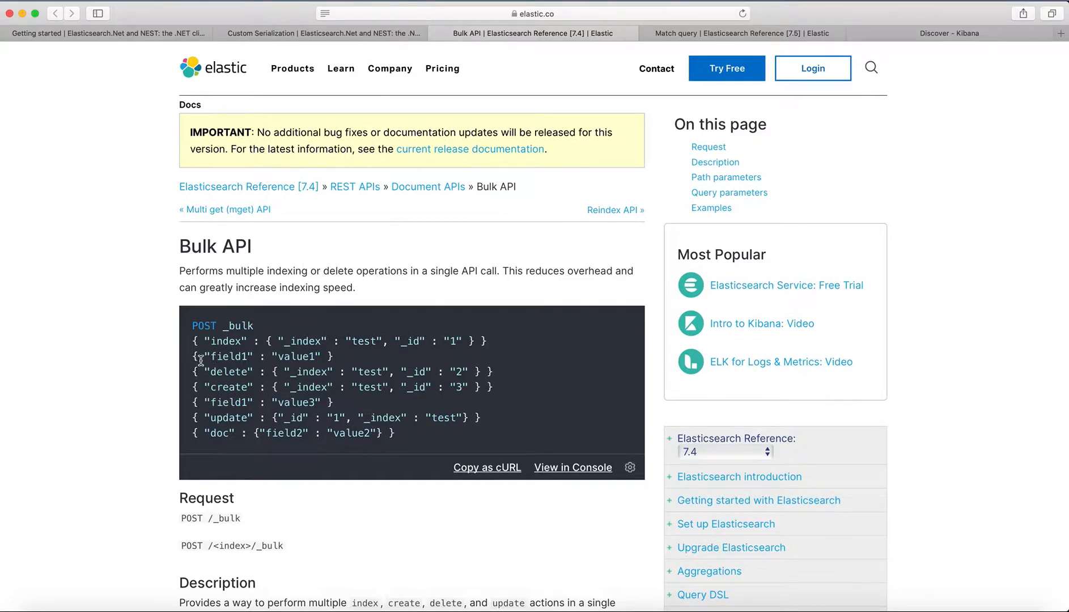
pyautogui.moveTo(196, 340)
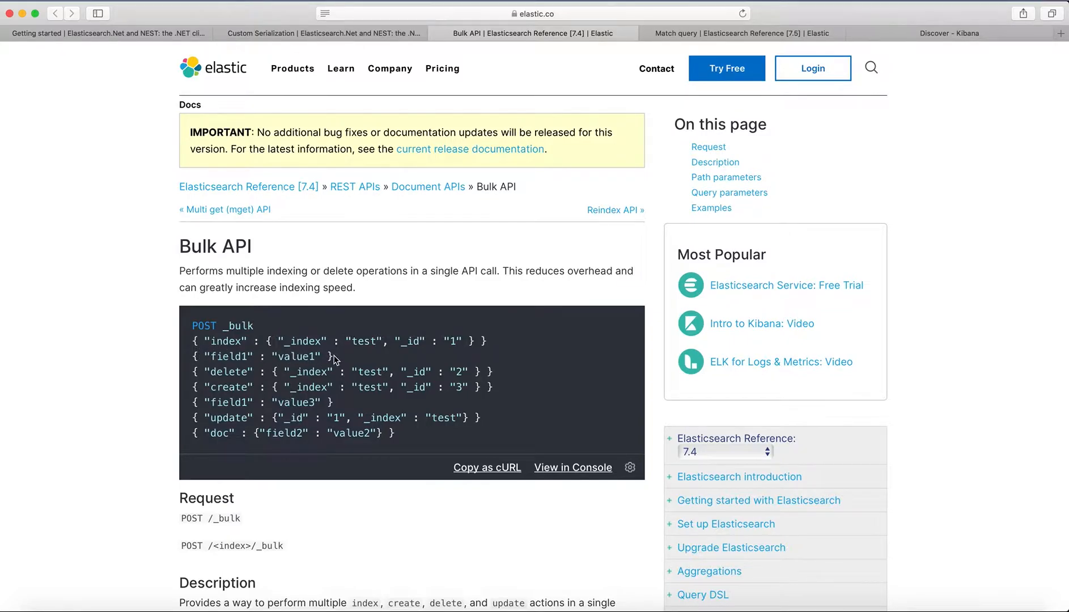
pyautogui.moveTo(899, 605)
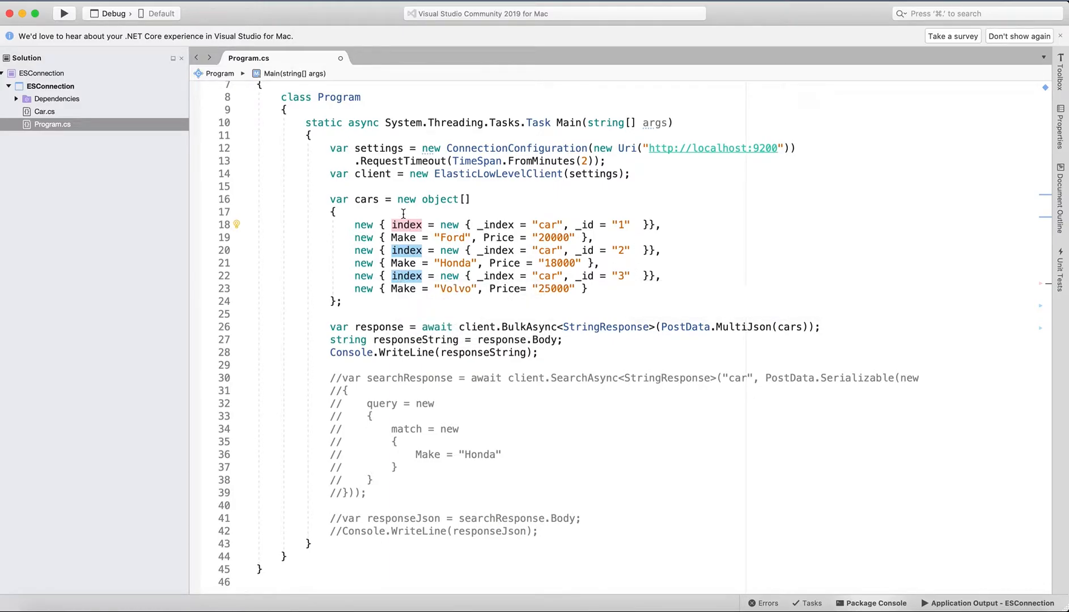
pyautogui.moveTo(403, 237)
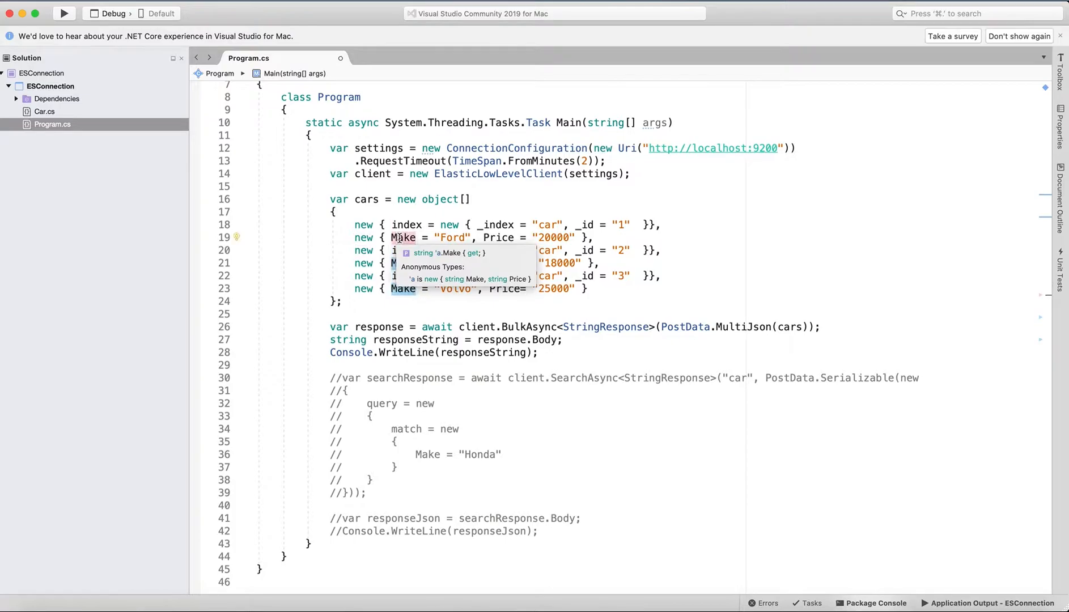
pyautogui.moveTo(406, 225)
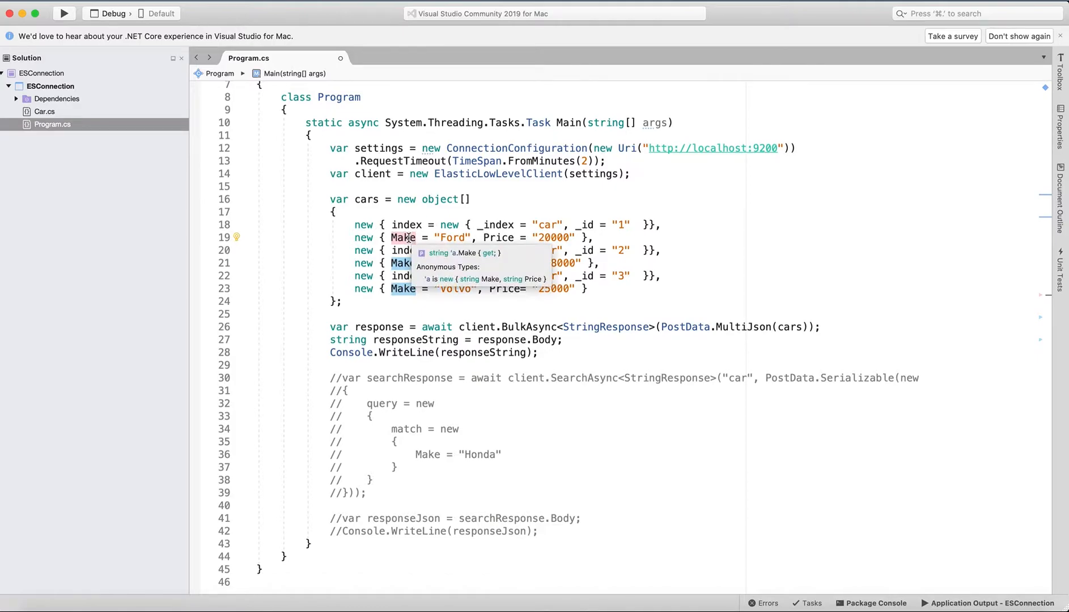
pyautogui.moveTo(499, 237)
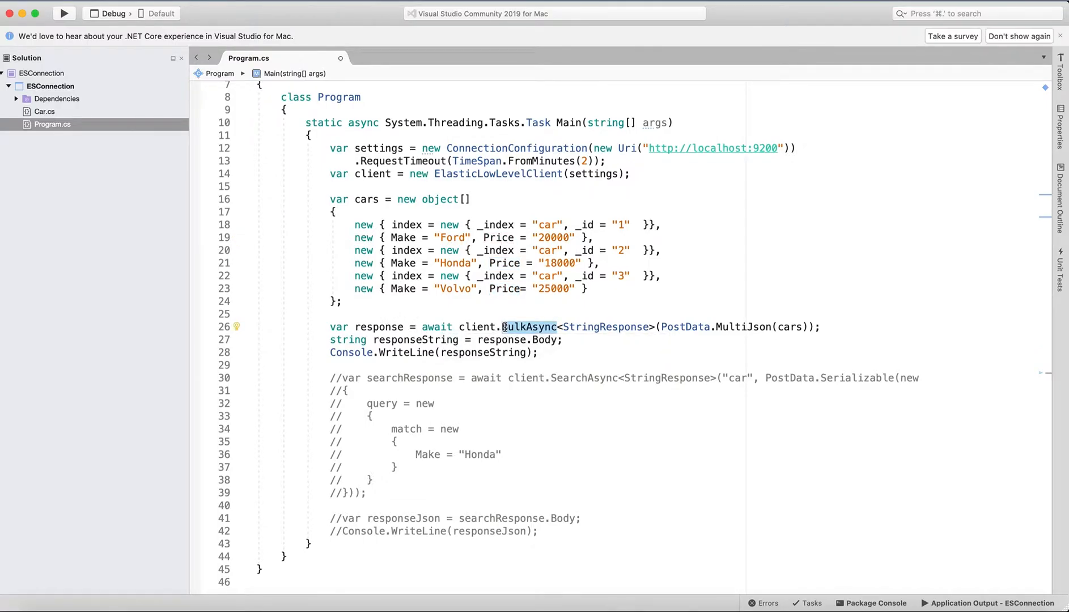
pyautogui.moveTo(477, 326)
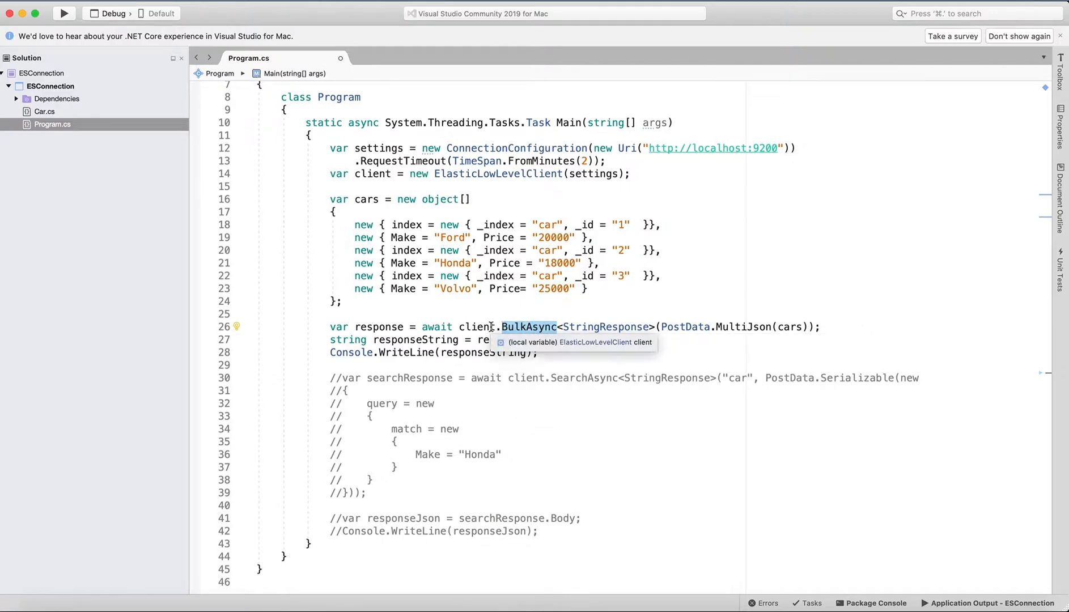
pyautogui.moveTo(501, 330)
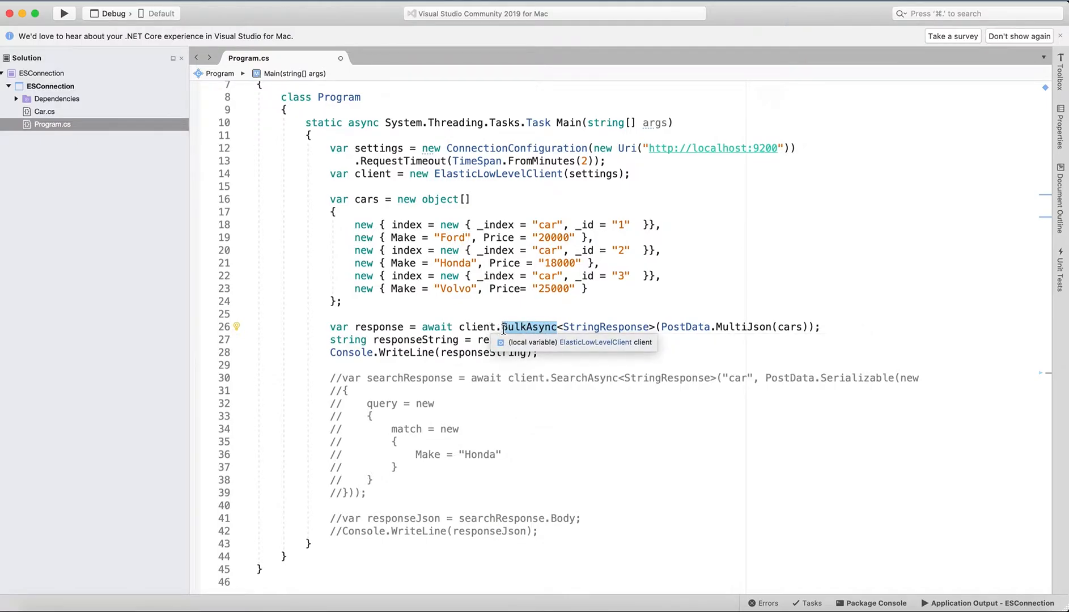
pyautogui.moveTo(685, 327)
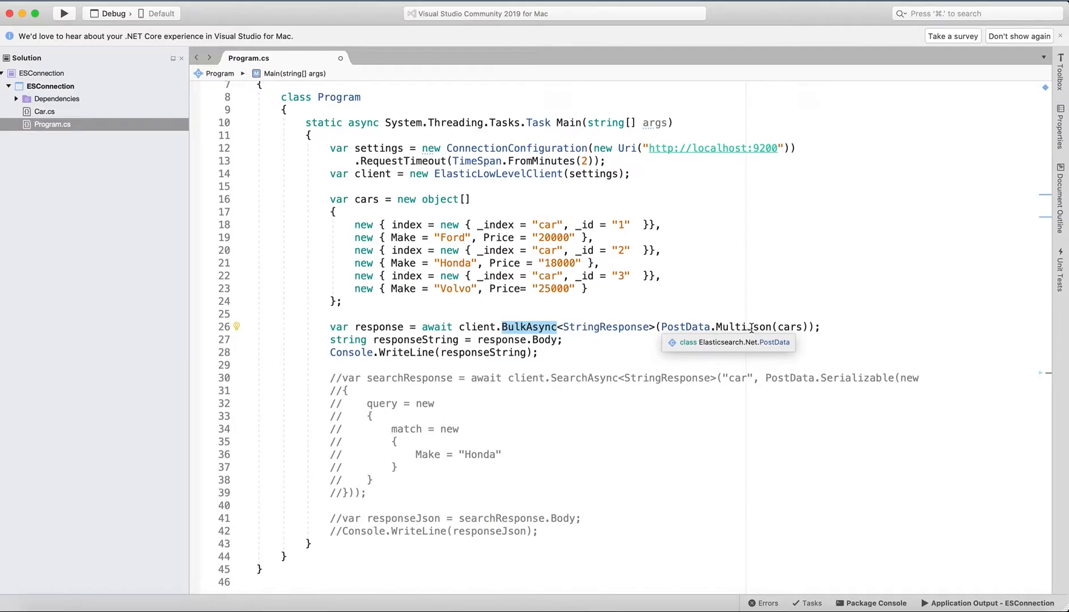
pyautogui.moveTo(787, 326)
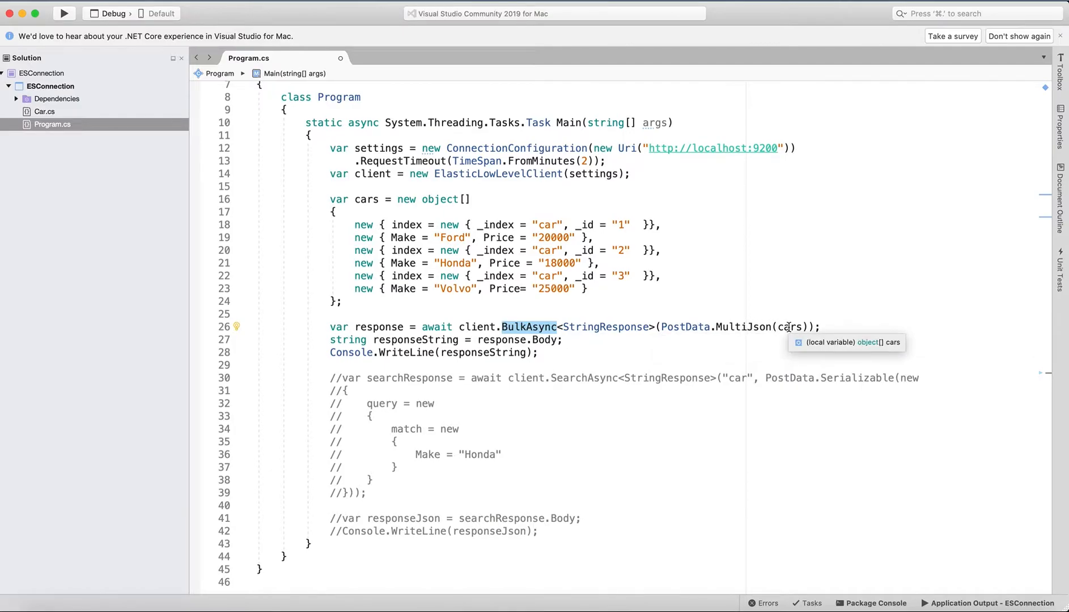
pyautogui.moveTo(374, 199)
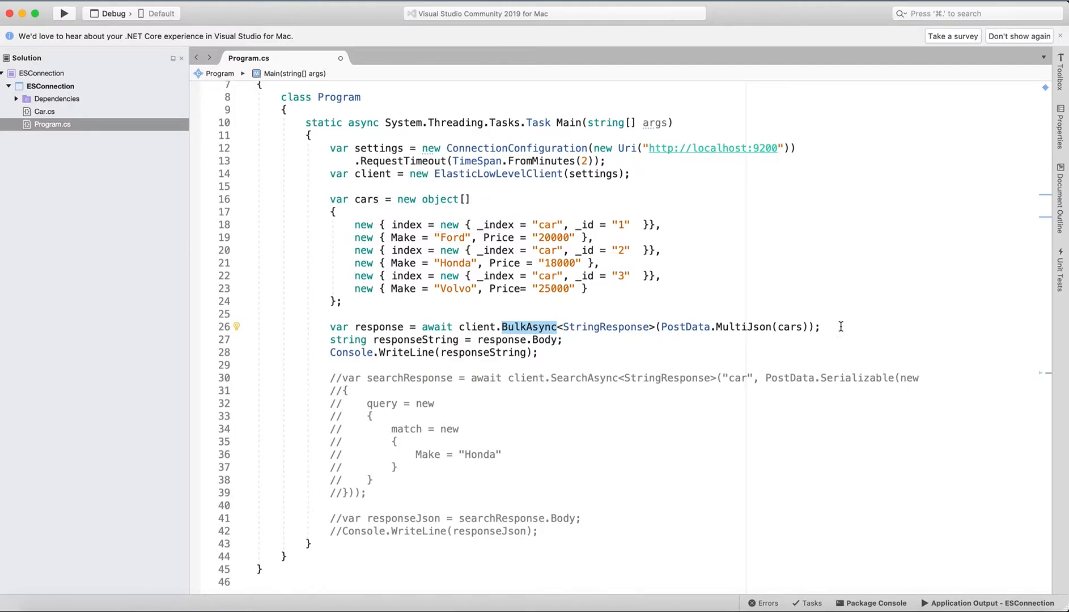
pyautogui.moveTo(683, 326)
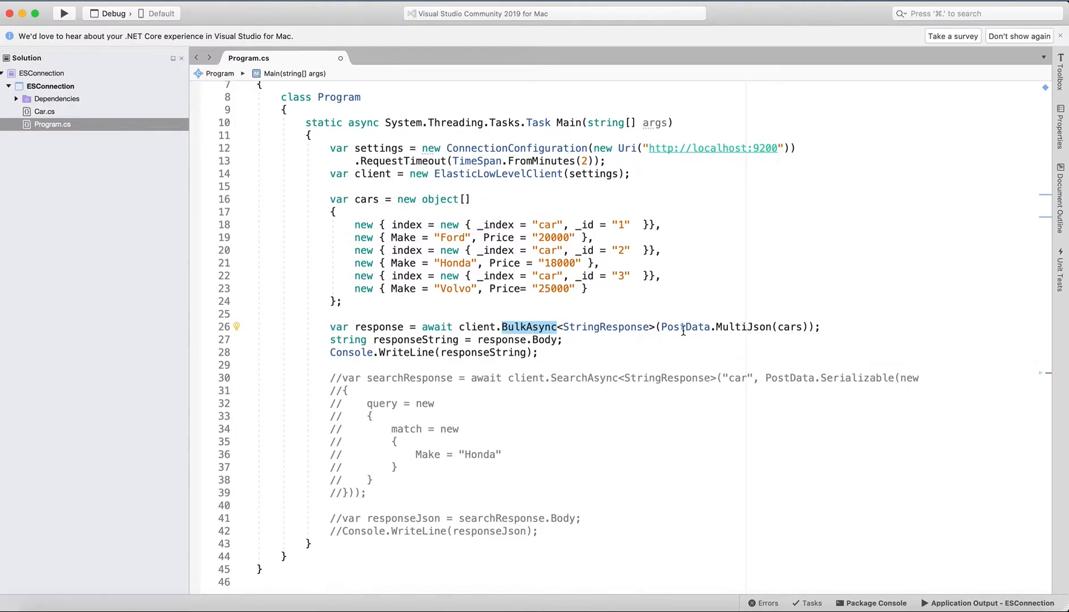
pyautogui.moveTo(719, 326)
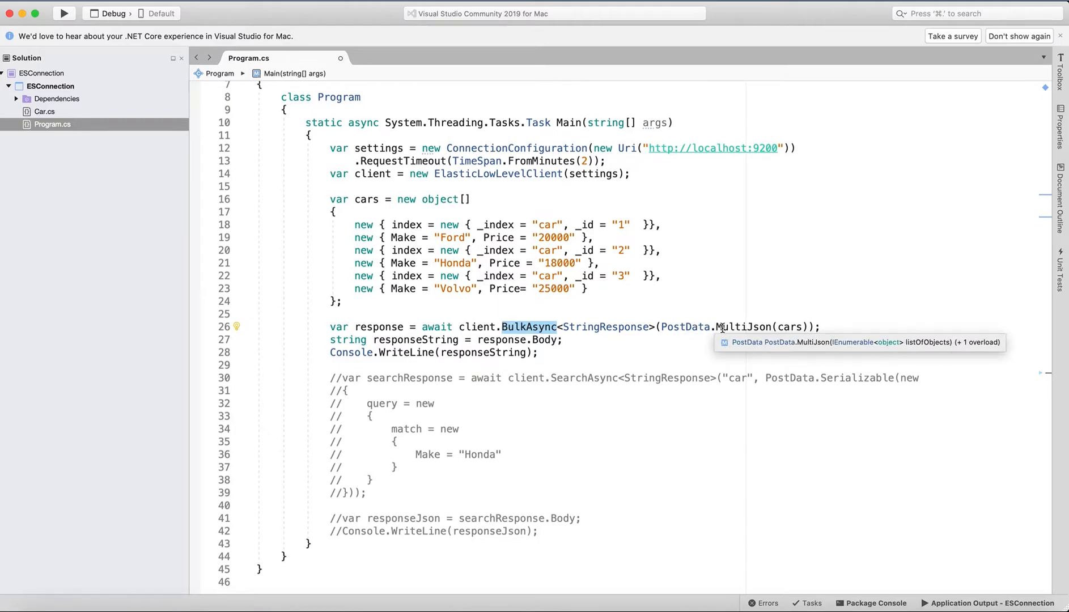
pyautogui.moveTo(762, 326)
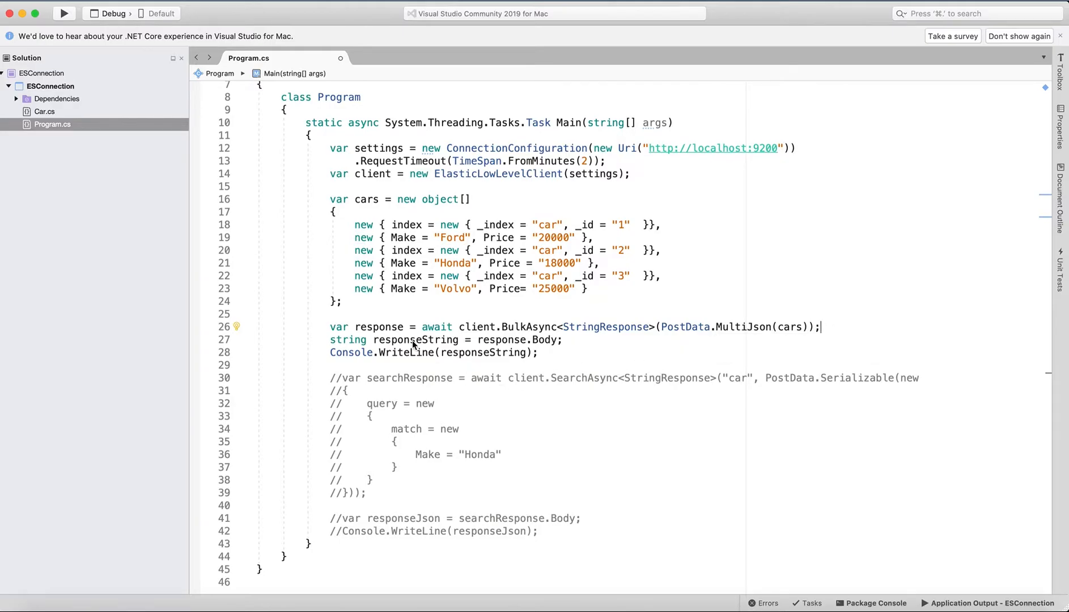
pyautogui.moveTo(414, 352)
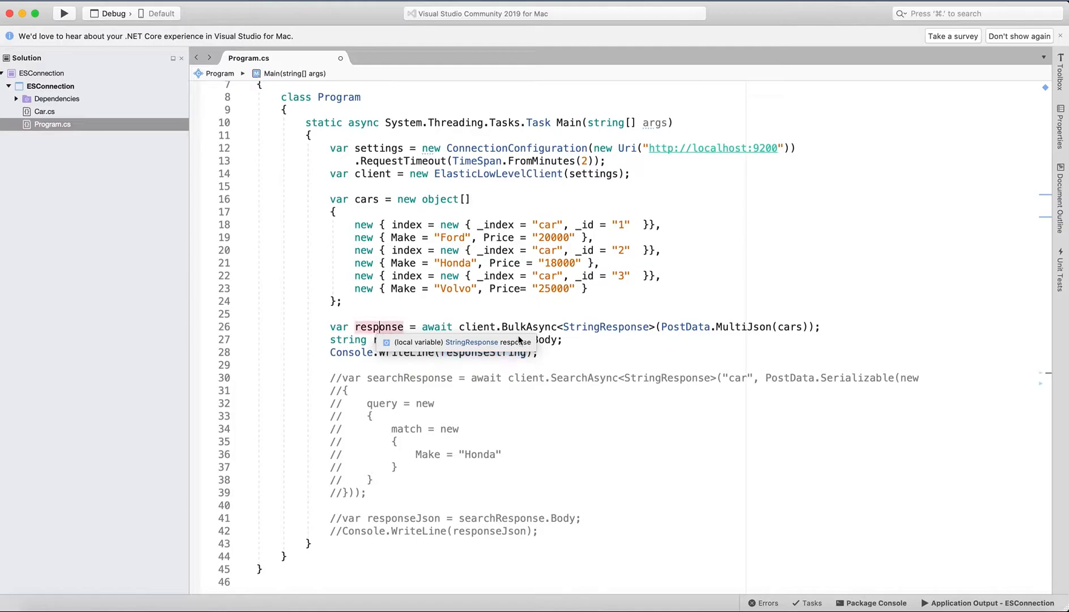
pyautogui.moveTo(458, 361)
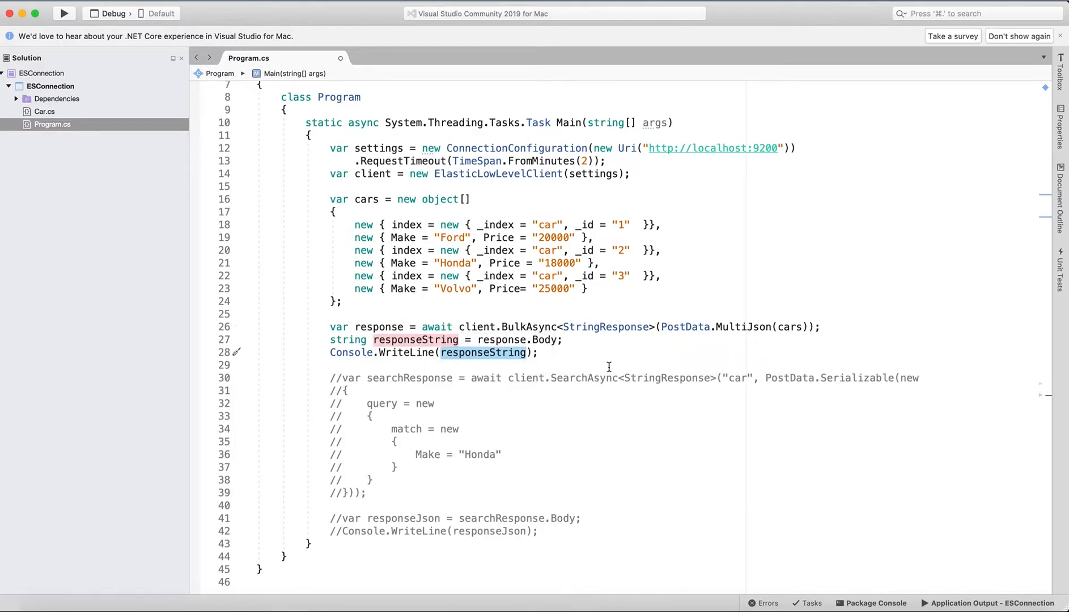
pyautogui.click(64, 13)
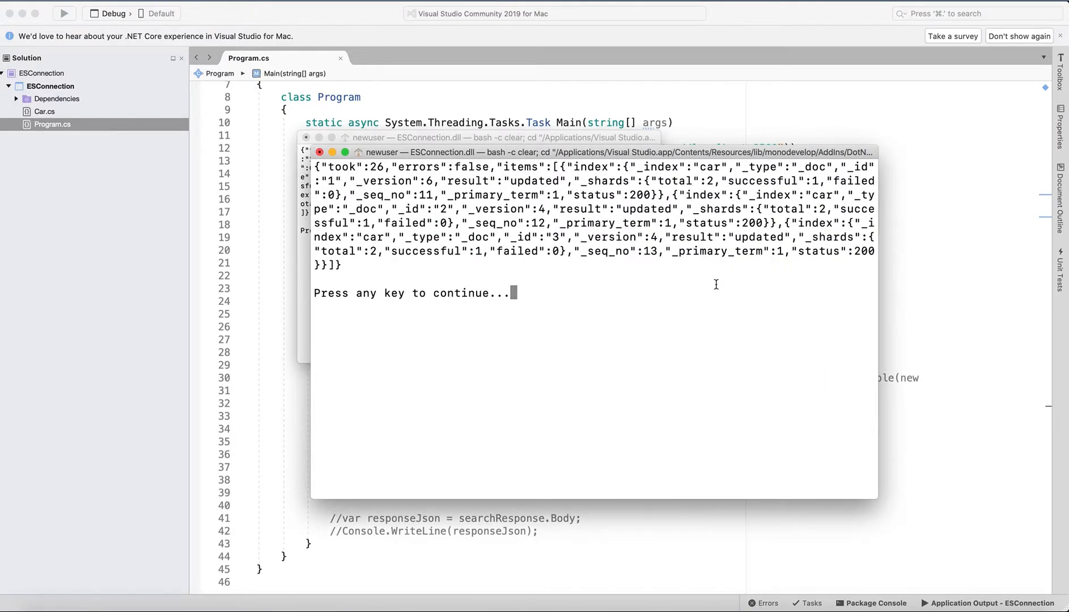
pyautogui.moveTo(351, 176)
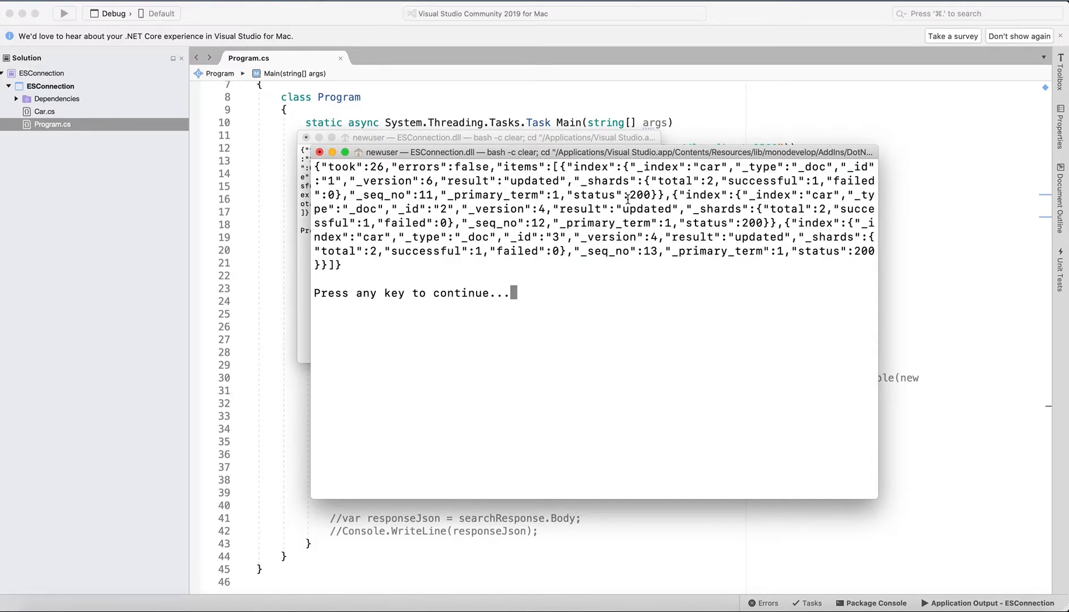
pyautogui.moveTo(304, 418)
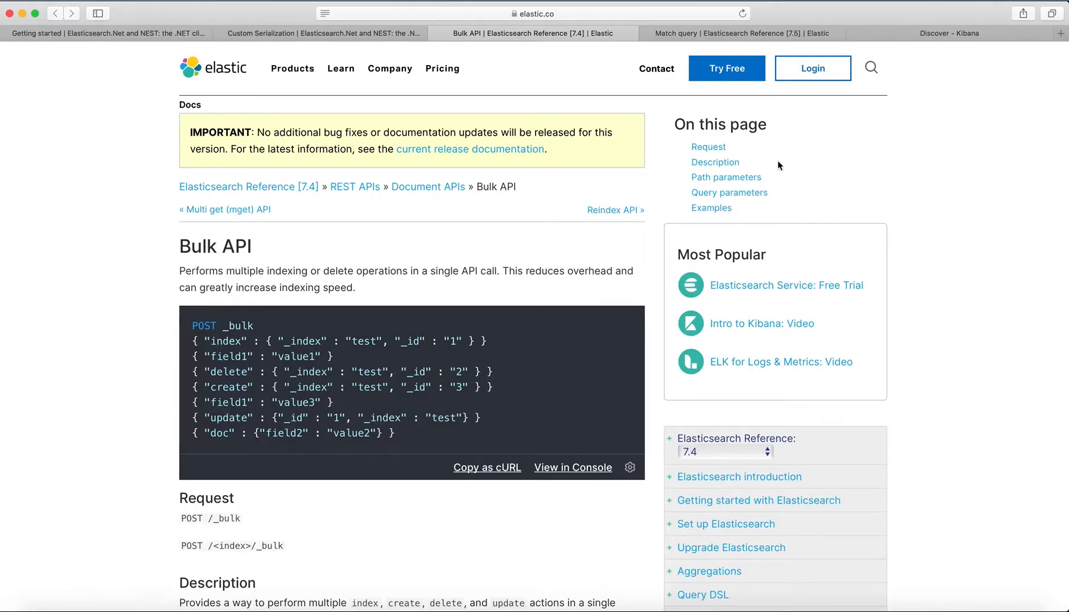
# - View the car index in Kibana Discover: Ford 20,000, Honda 18,000, Volvo 25,000
pyautogui.click(948, 33)
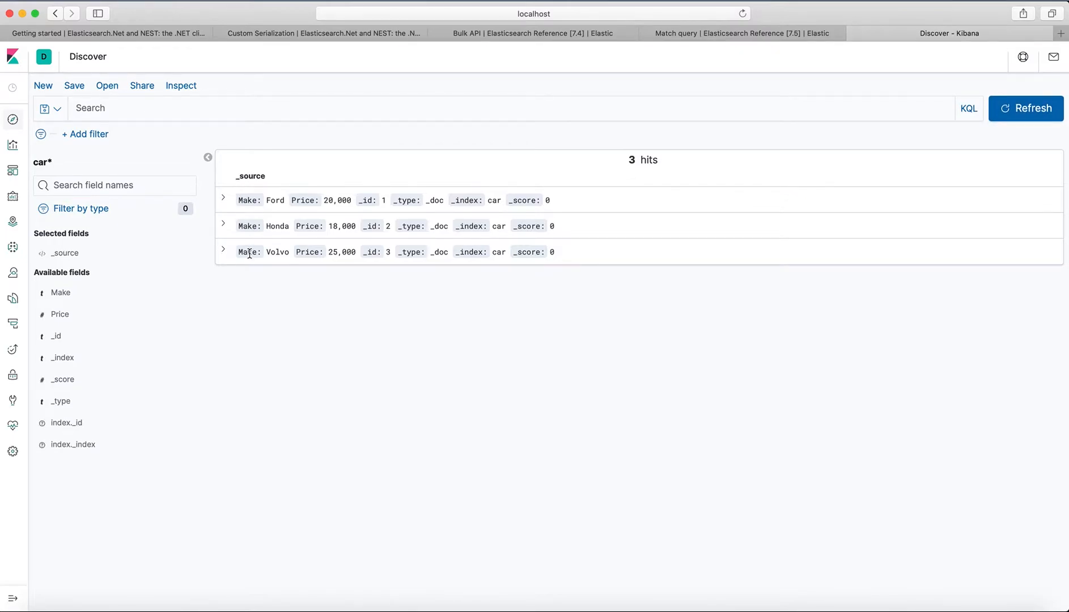
pyautogui.moveTo(270, 218)
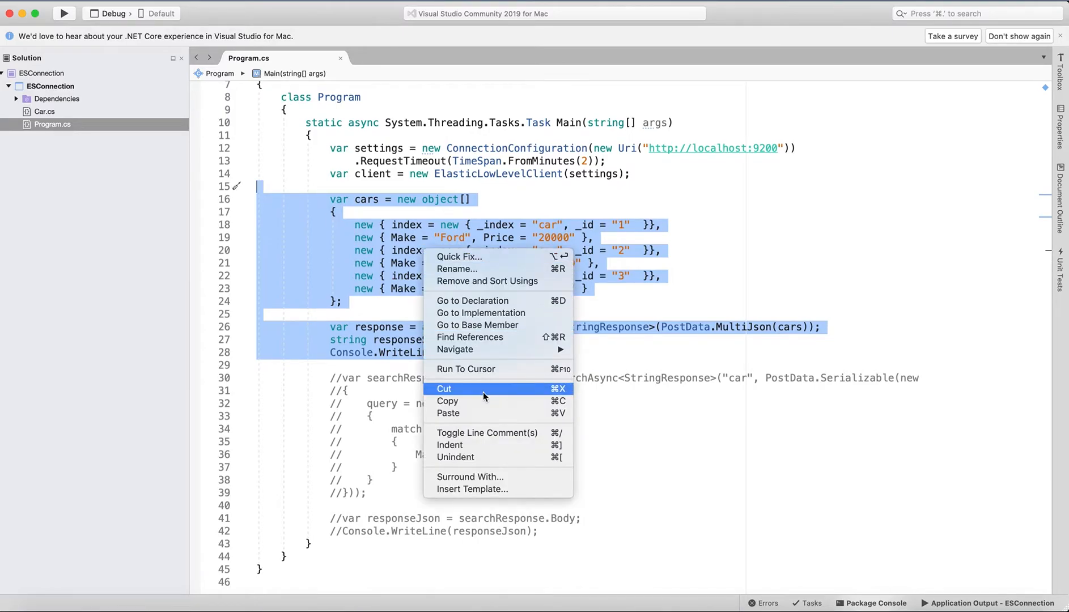
# - Comment out the bulk-indexing code and uncomment the Make 'Honda' match query
pyautogui.click(488, 433)
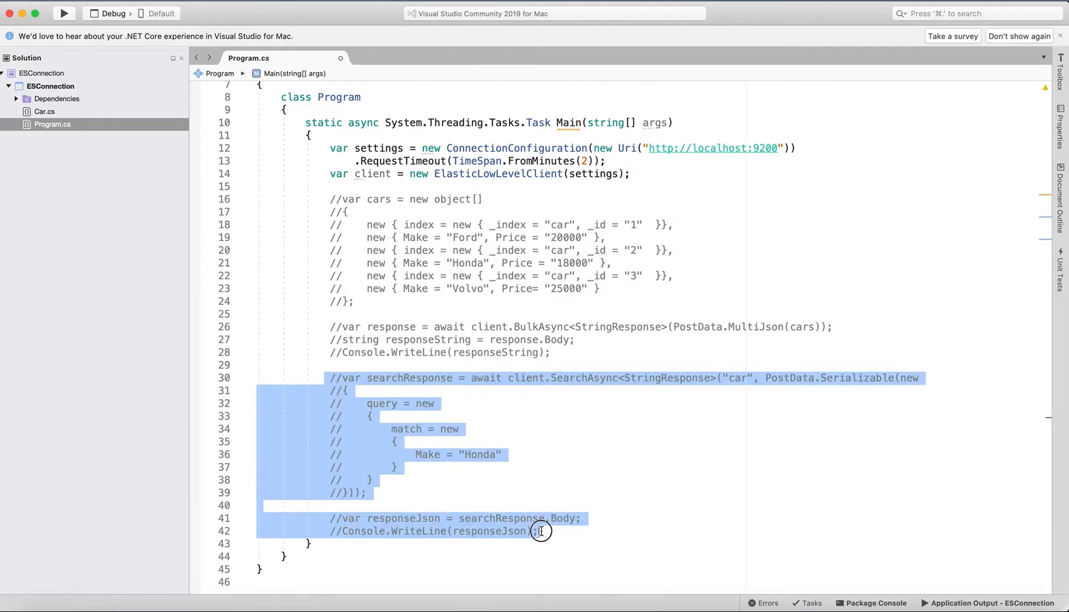
pyautogui.rightClick(541, 531)
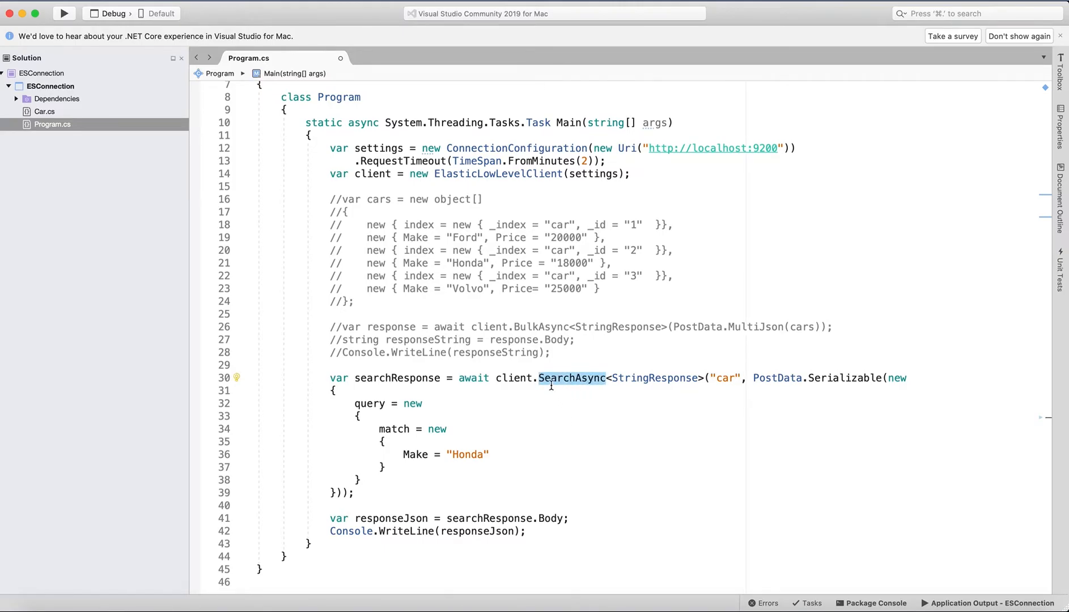
pyautogui.moveTo(571, 377)
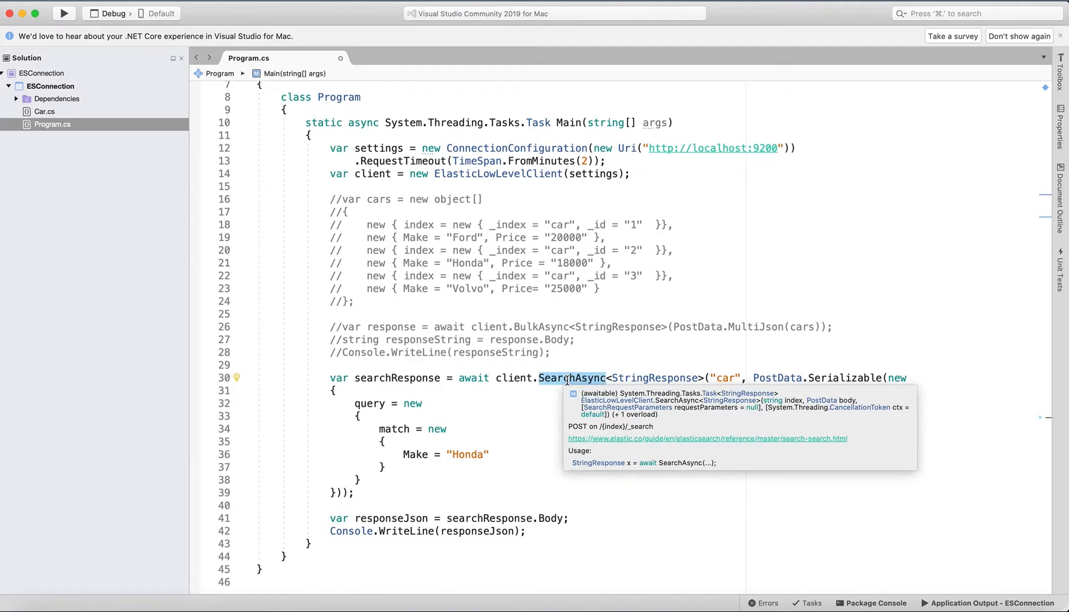
pyautogui.moveTo(834, 402)
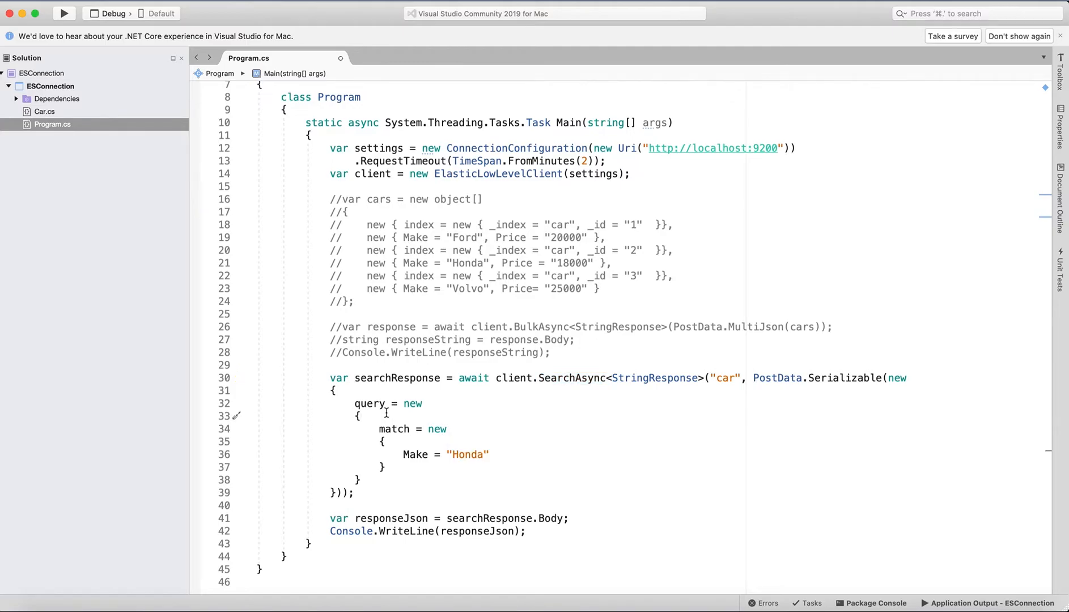
pyautogui.moveTo(535, 418)
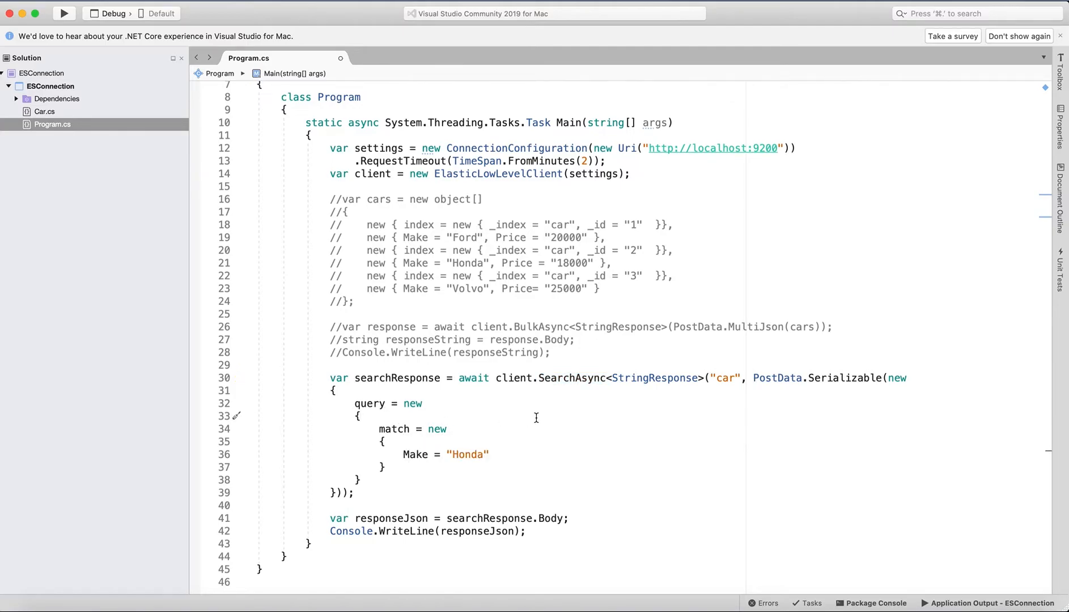
pyautogui.moveTo(413, 455)
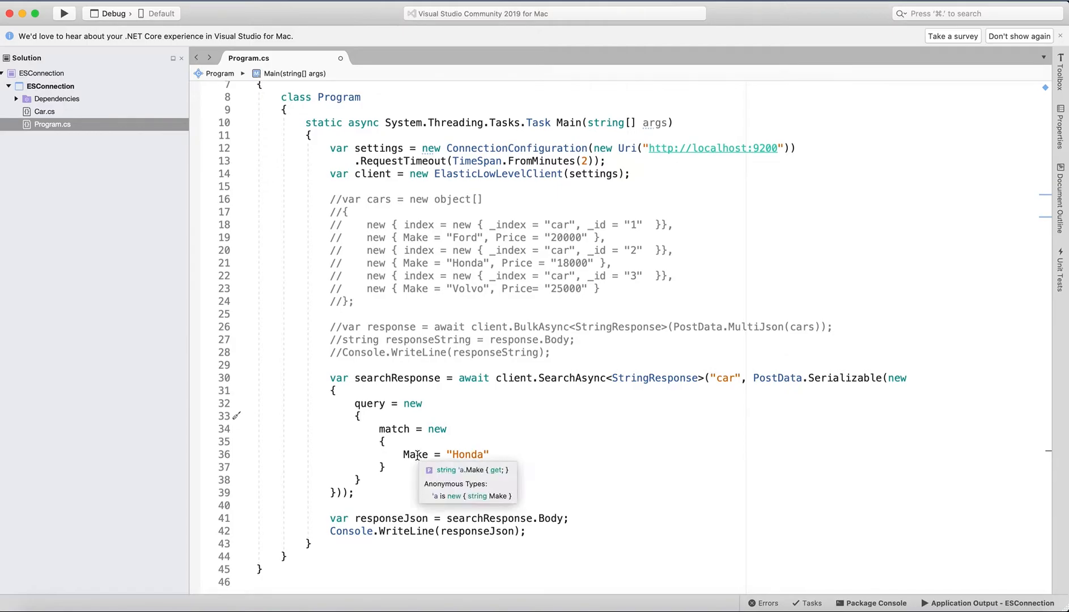
pyautogui.doubleClick(414, 454)
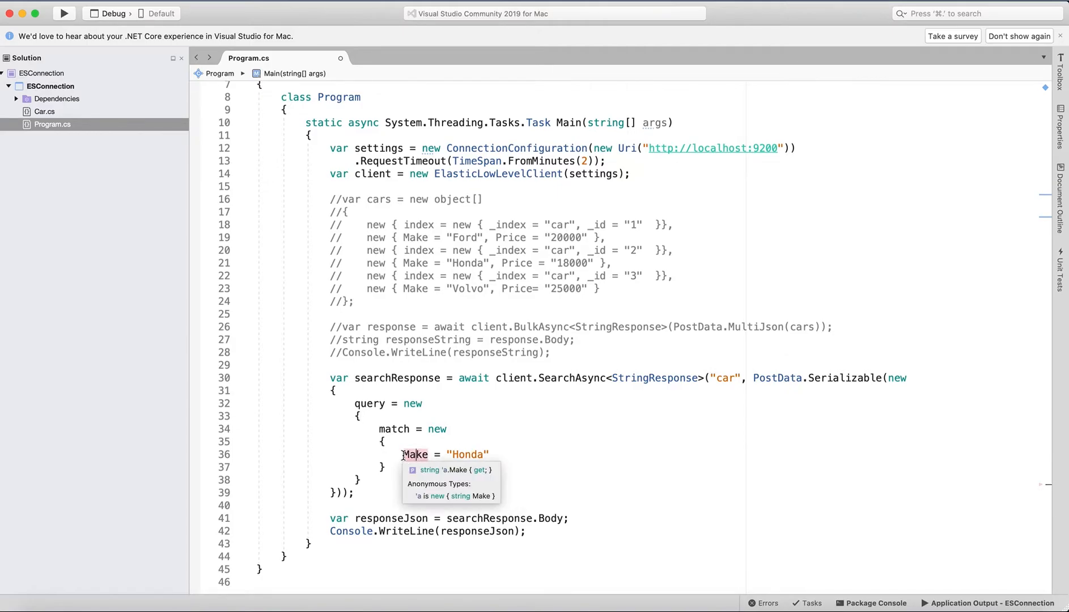
pyautogui.moveTo(464, 455)
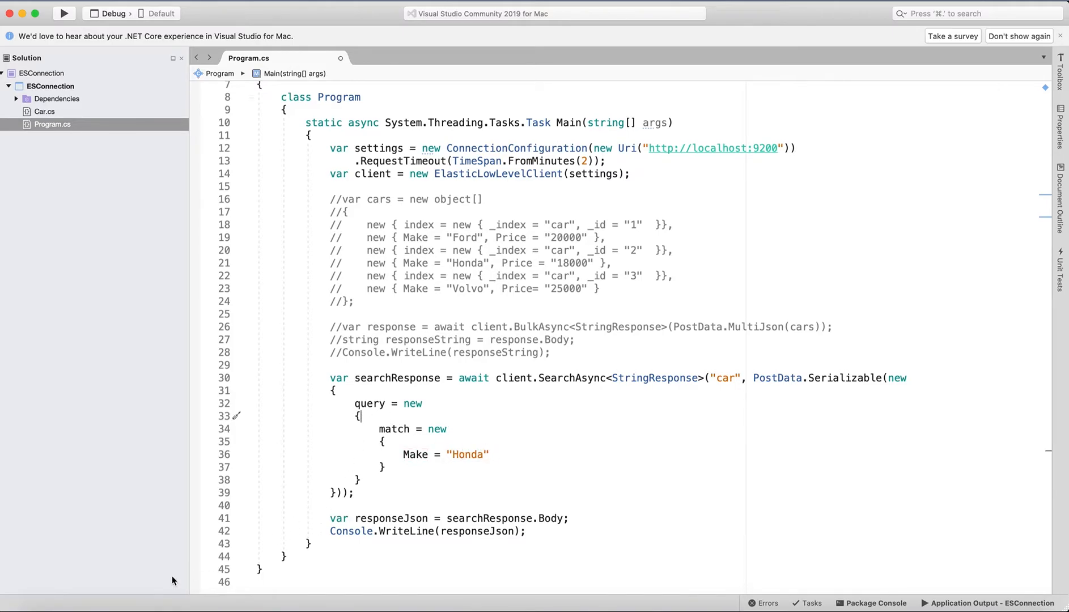
pyautogui.moveTo(369, 403)
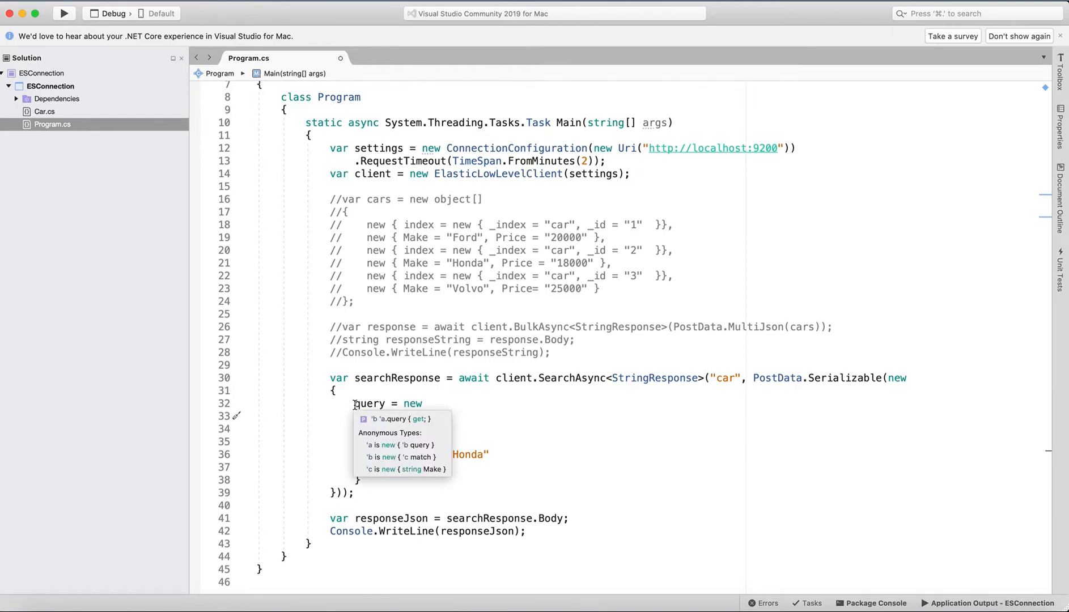
# - Read the short request example on the Elasticsearch Match query reference page in Safari
pyautogui.click(150, 594)
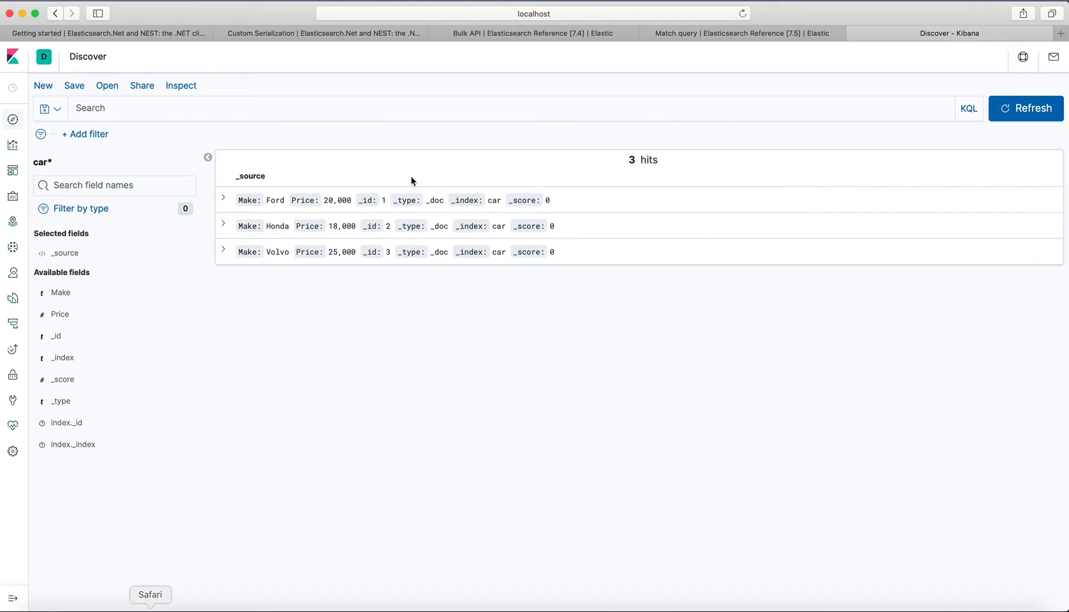
pyautogui.moveTo(725, 33)
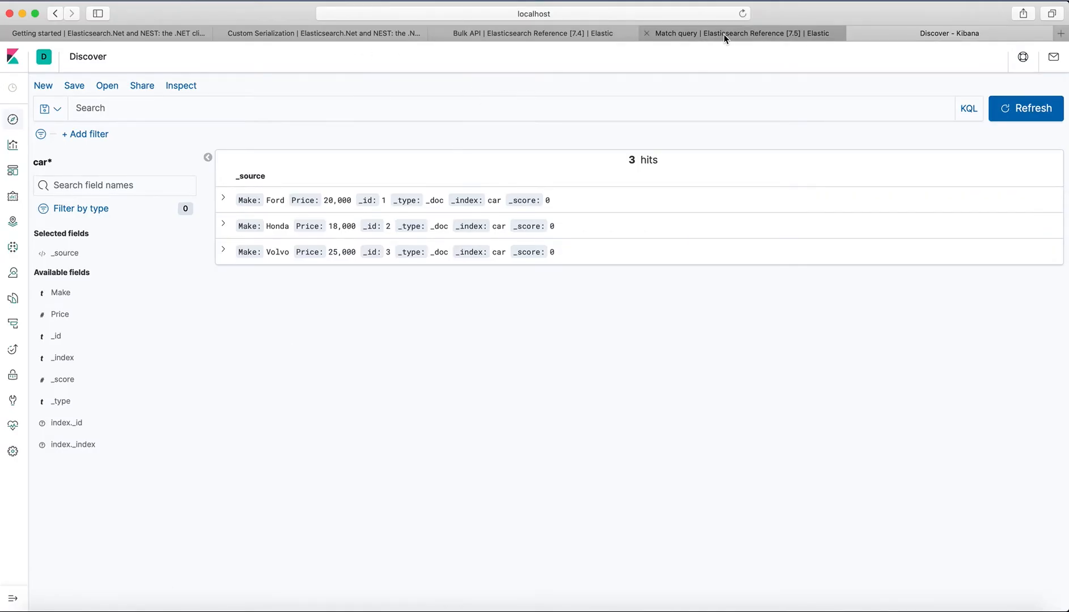
pyautogui.click(739, 33)
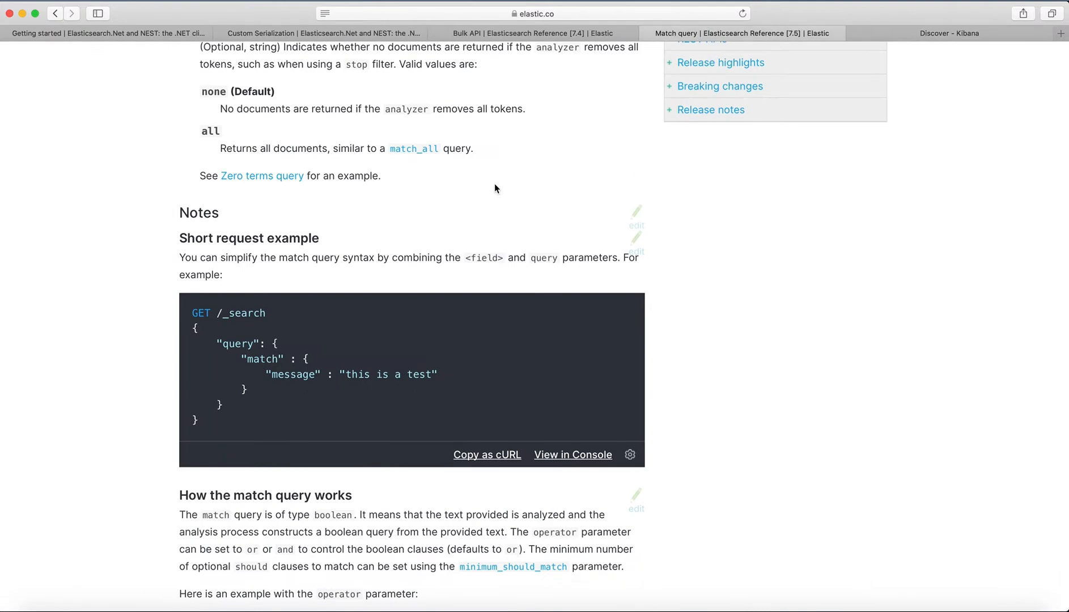
pyautogui.scroll(-3)
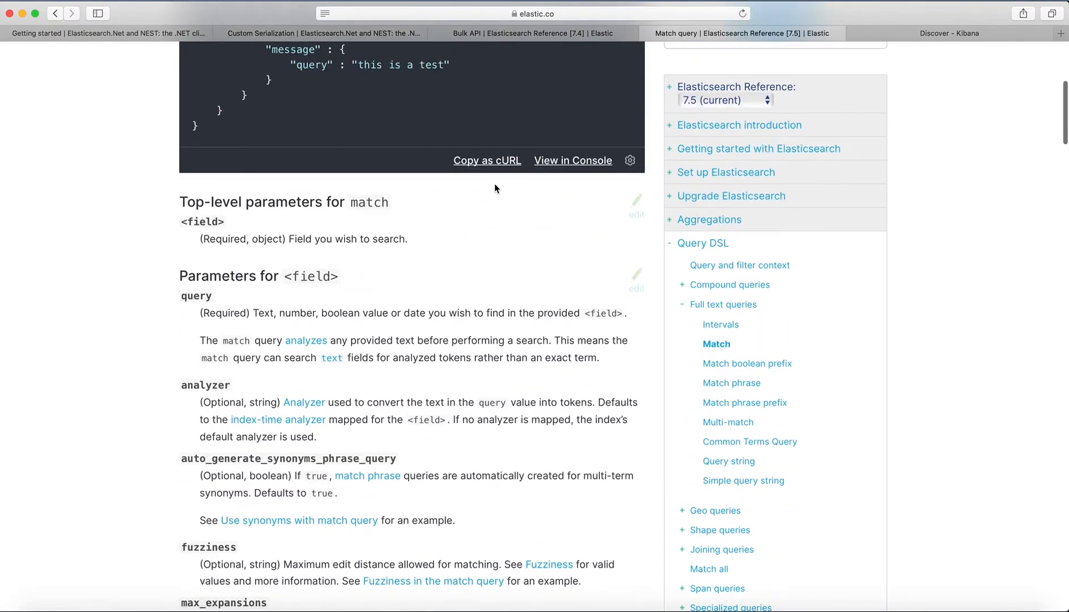
pyautogui.scroll(3)
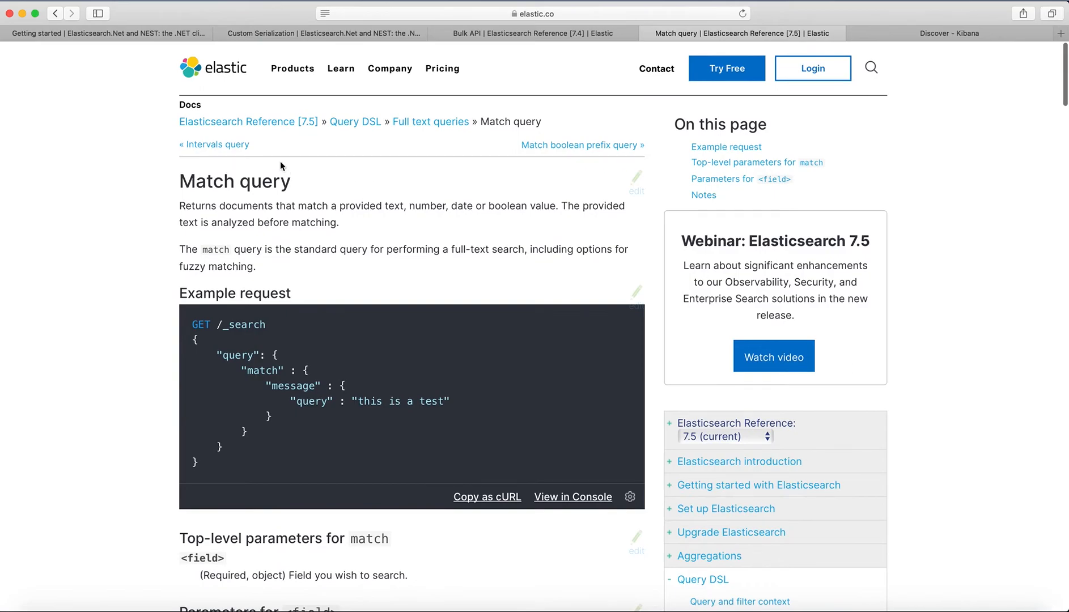
pyautogui.moveTo(389, 165)
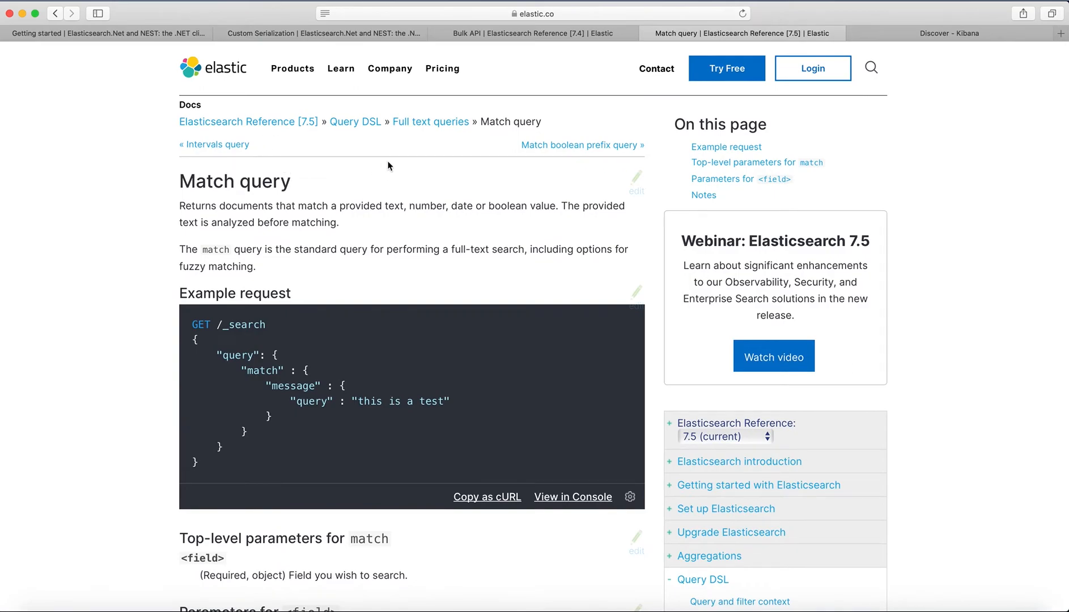
pyautogui.moveTo(218, 193)
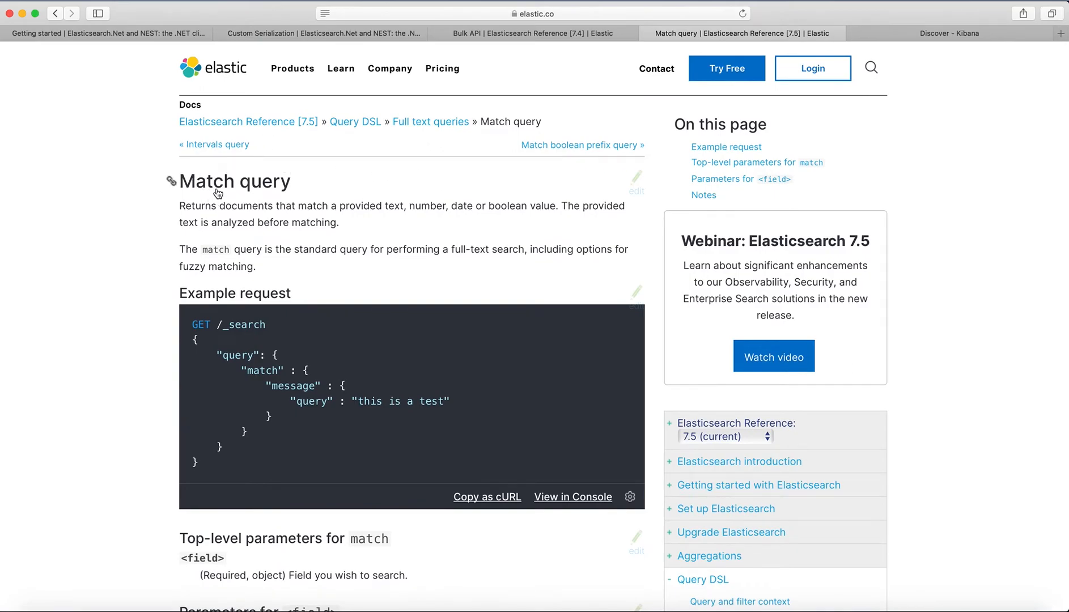
pyautogui.scroll(-3)
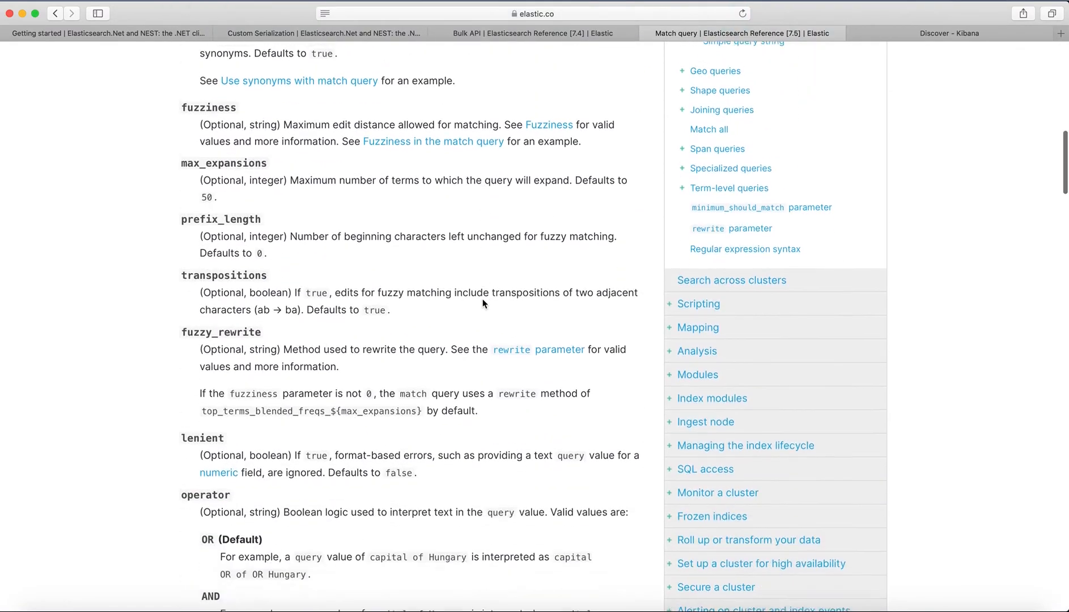
pyautogui.scroll(-3)
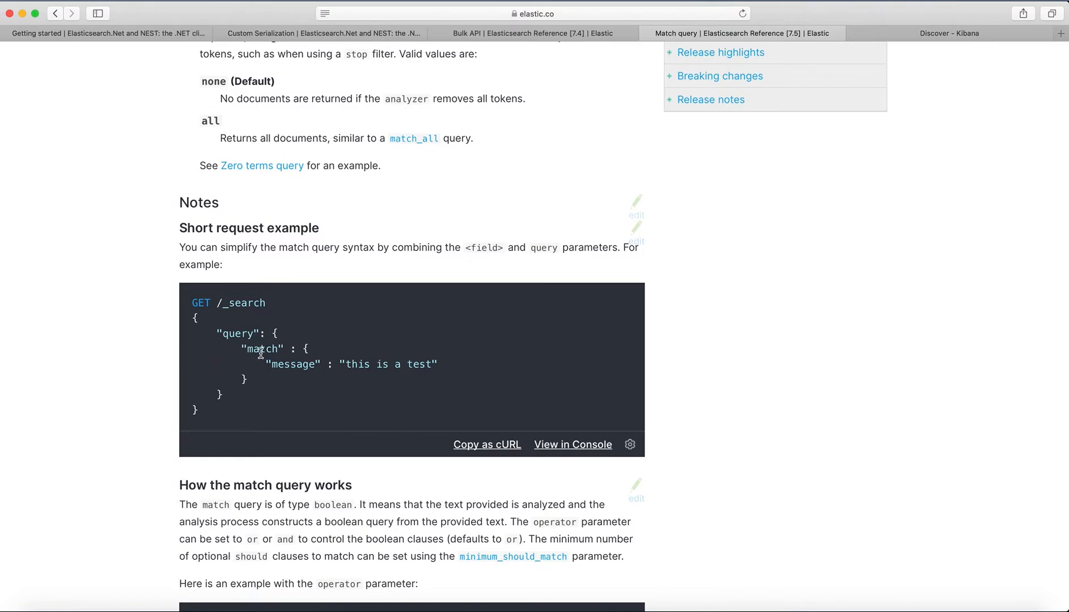
pyautogui.moveTo(273, 364)
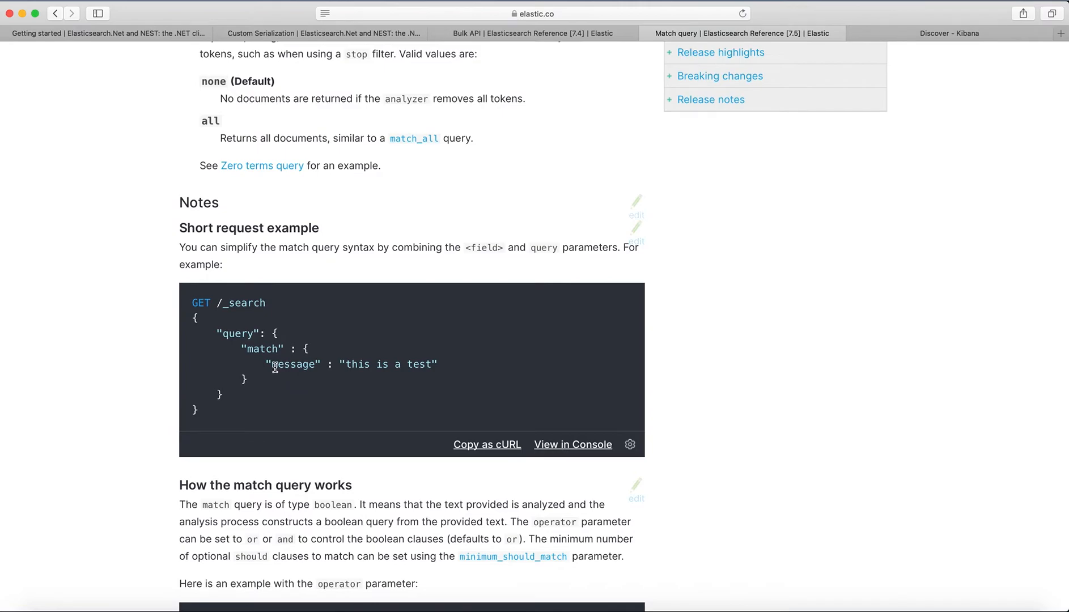
pyautogui.moveTo(430, 367)
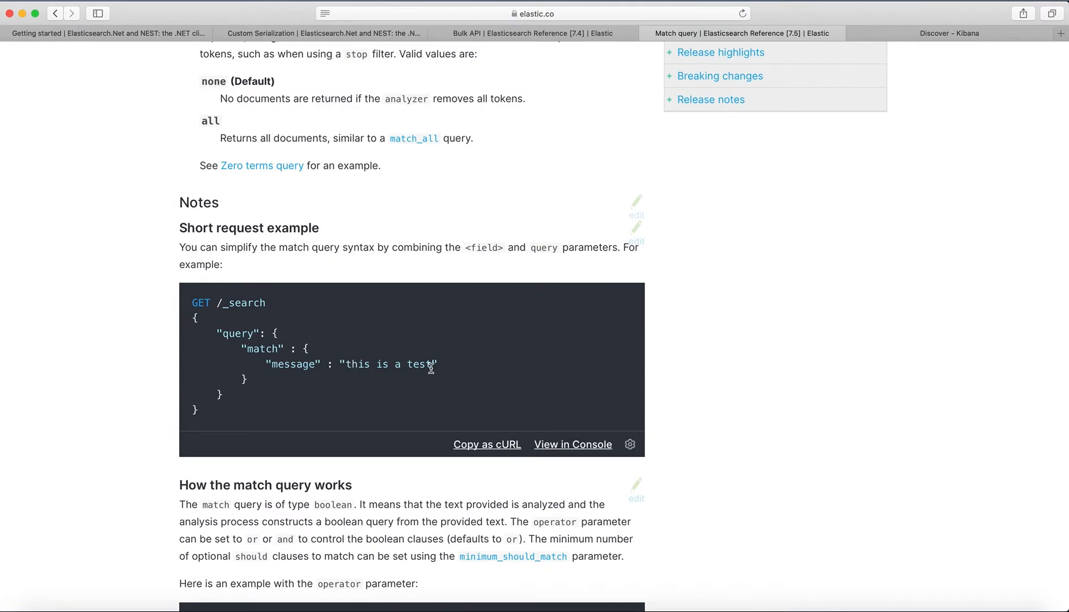
pyautogui.moveTo(900, 606)
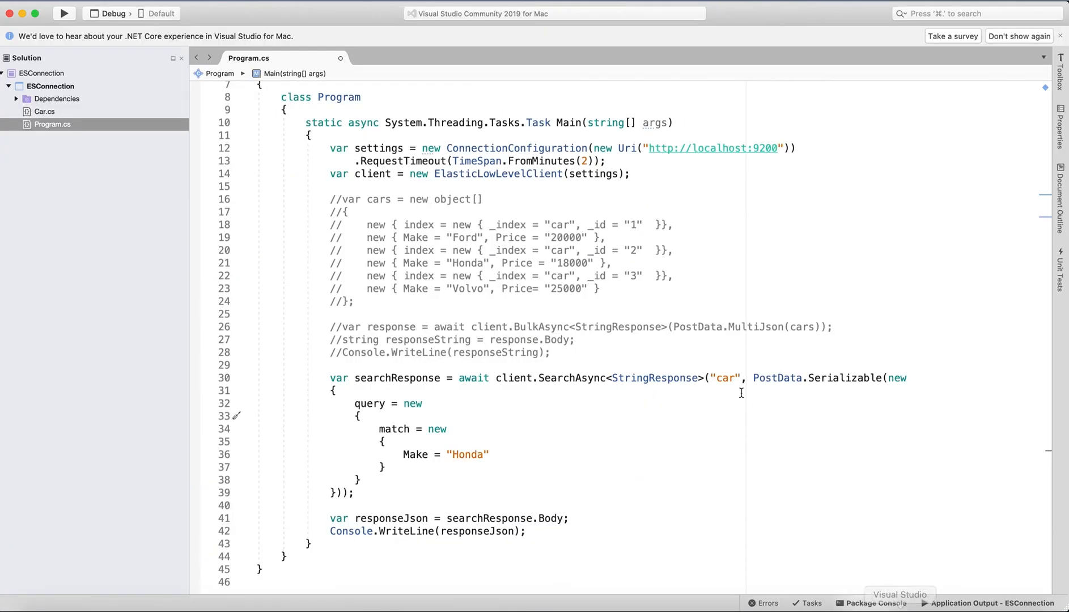
# - Run ESConnection and read the single Honda hit priced 18000 in the output
pyautogui.click(64, 13)
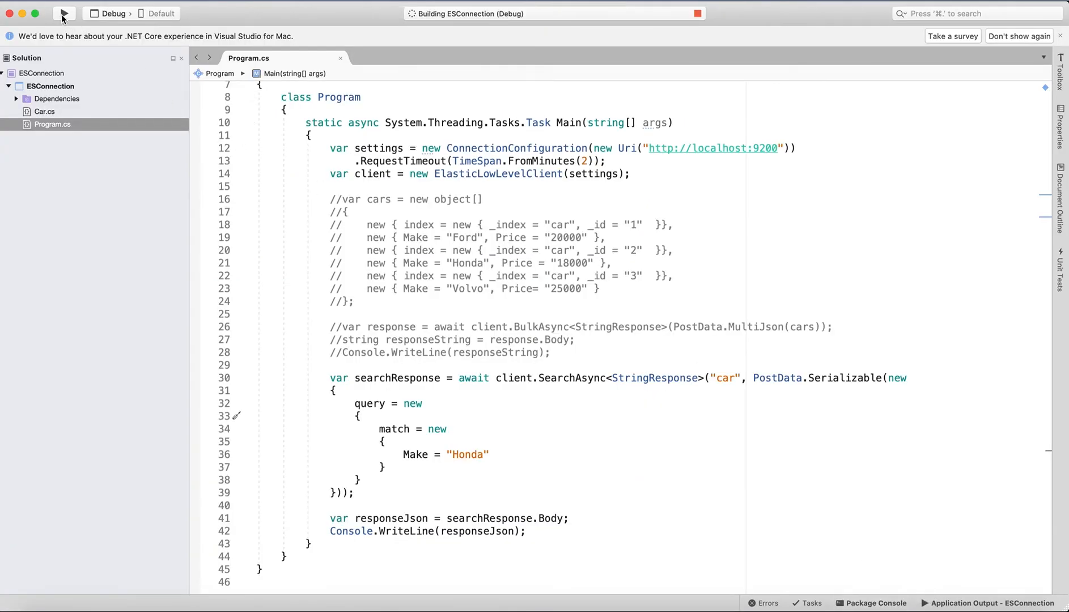
pyautogui.click(64, 13)
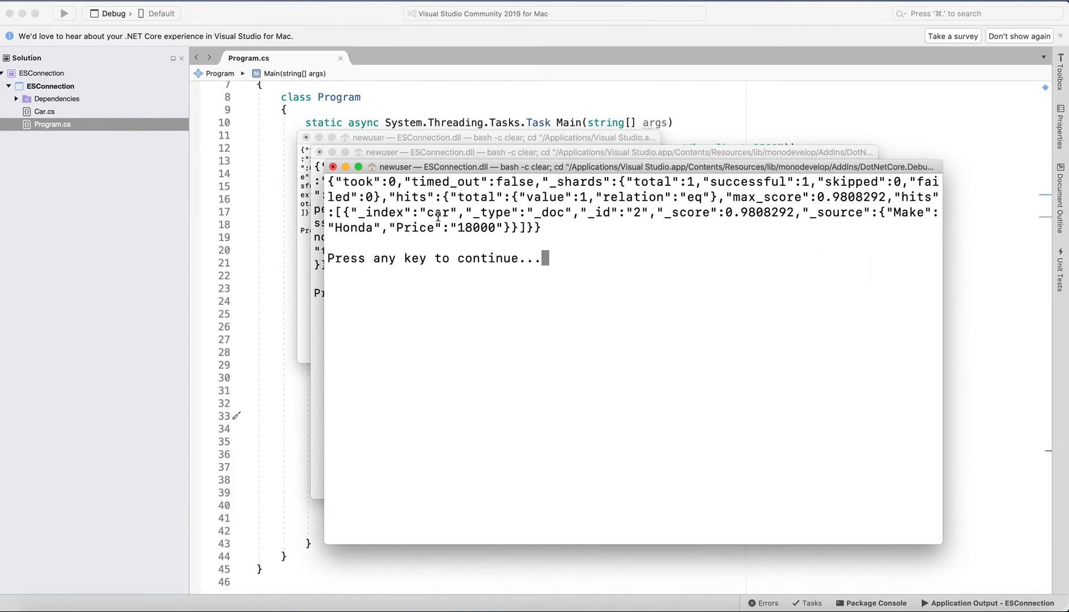
pyautogui.moveTo(843, 216)
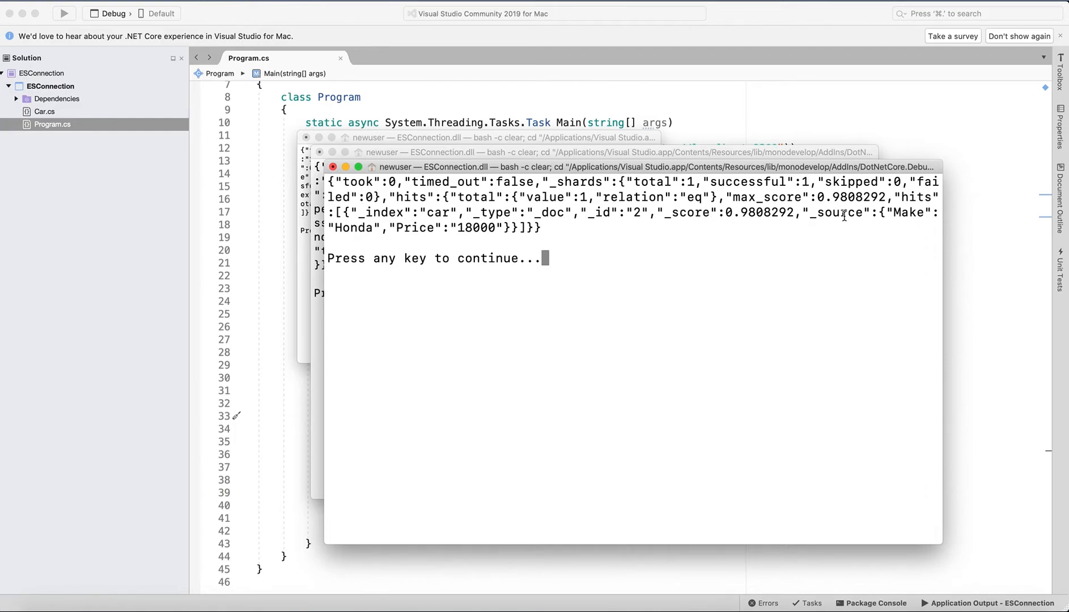
pyautogui.moveTo(682, 182)
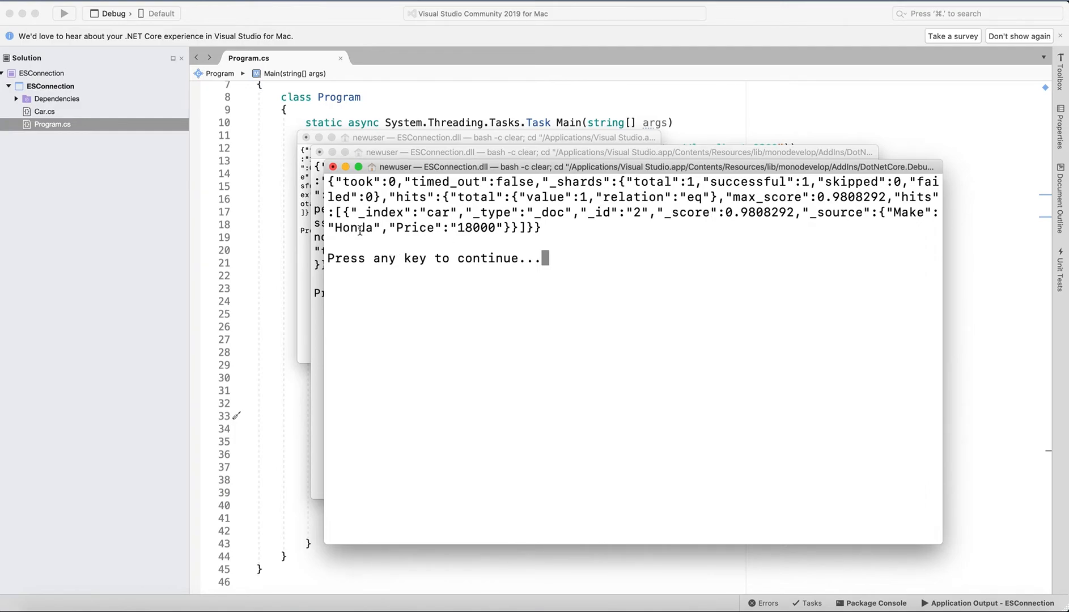
pyautogui.moveTo(547, 442)
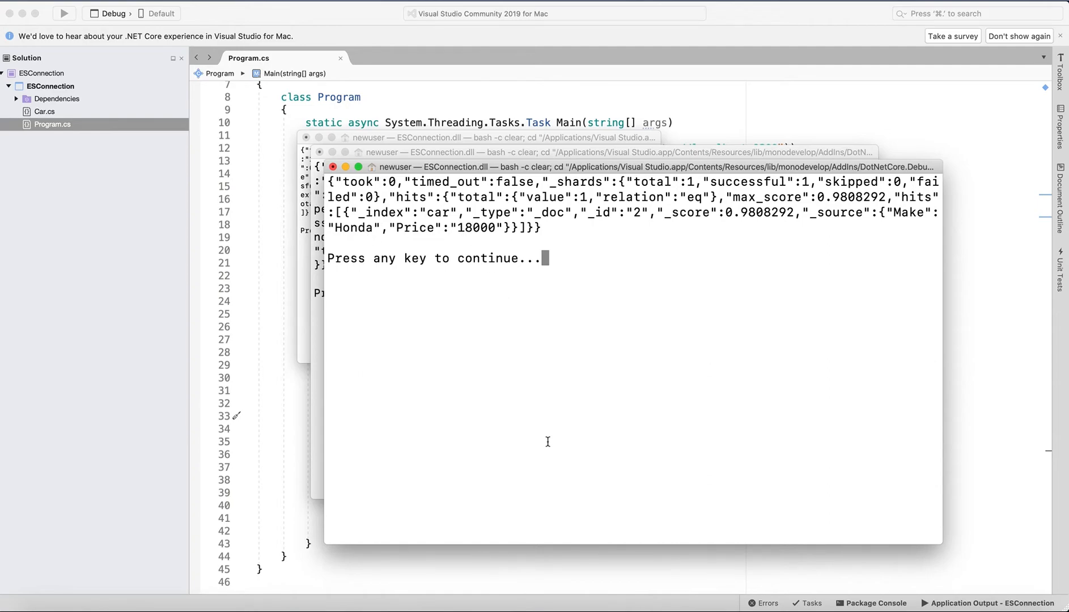
pyautogui.moveTo(400, 232)
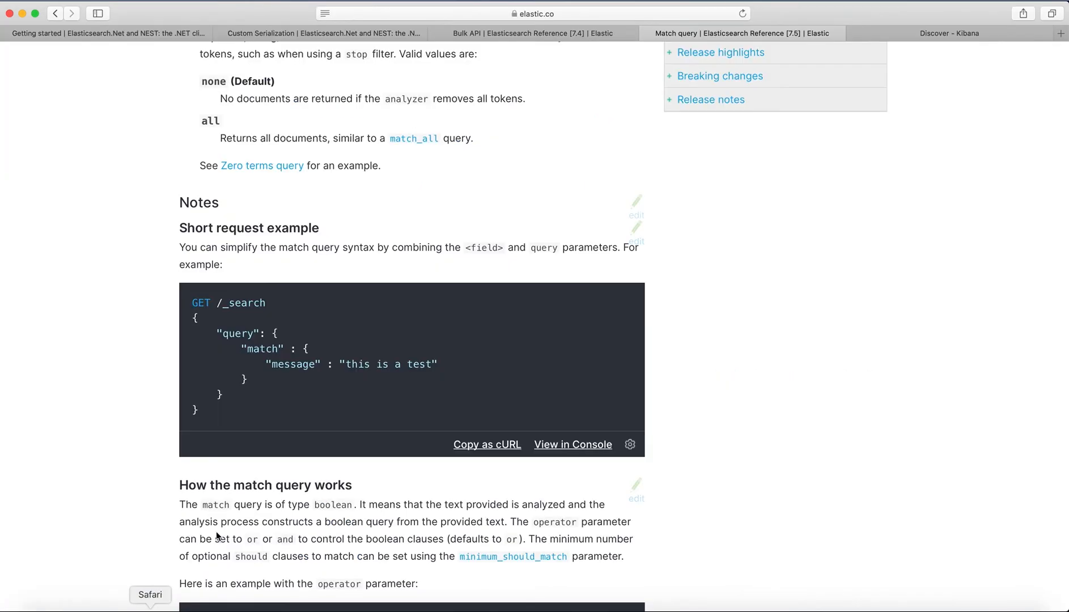
pyautogui.scroll(-3)
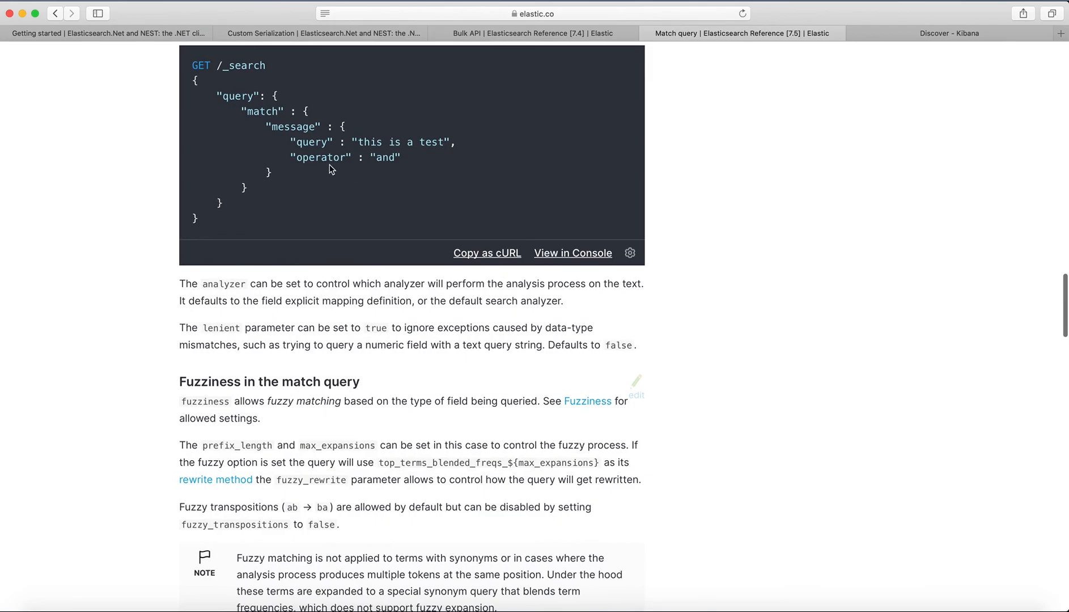
pyautogui.scroll(3)
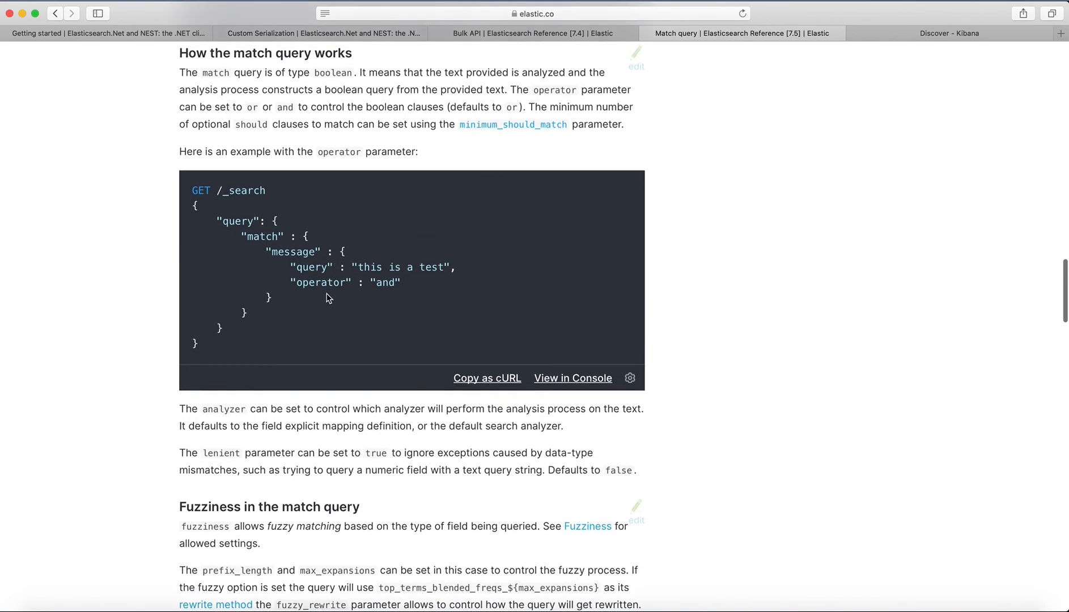
pyautogui.scroll(-3)
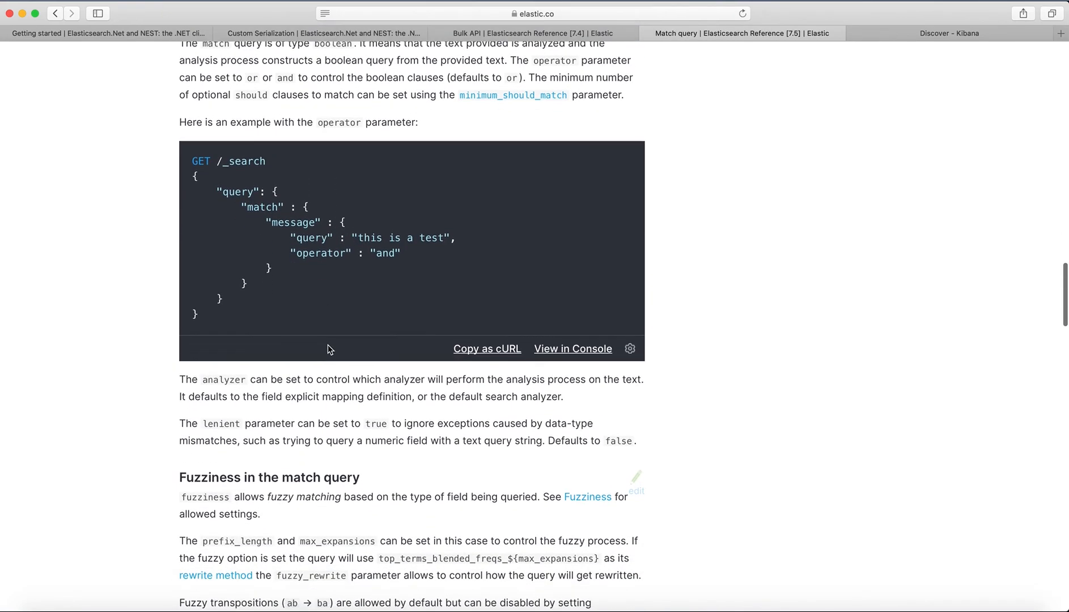
pyautogui.scroll(-3)
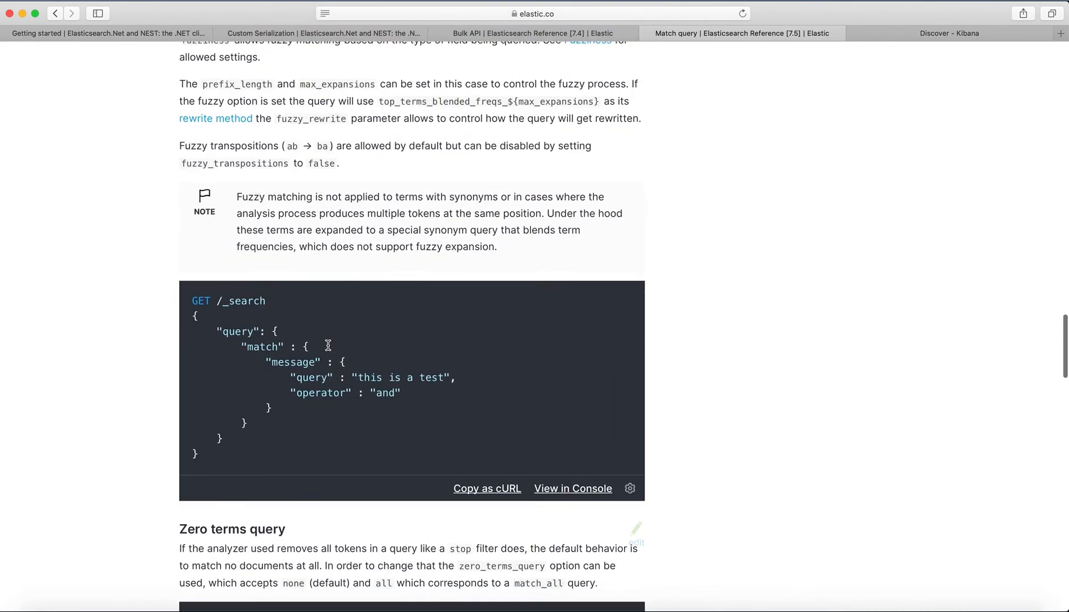
pyautogui.scroll(-3)
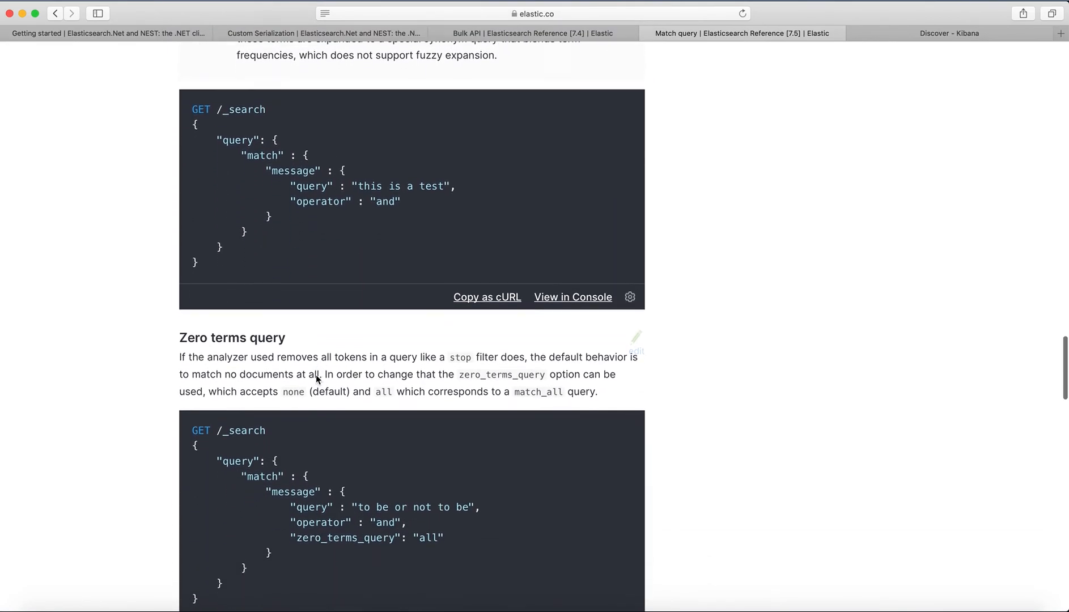